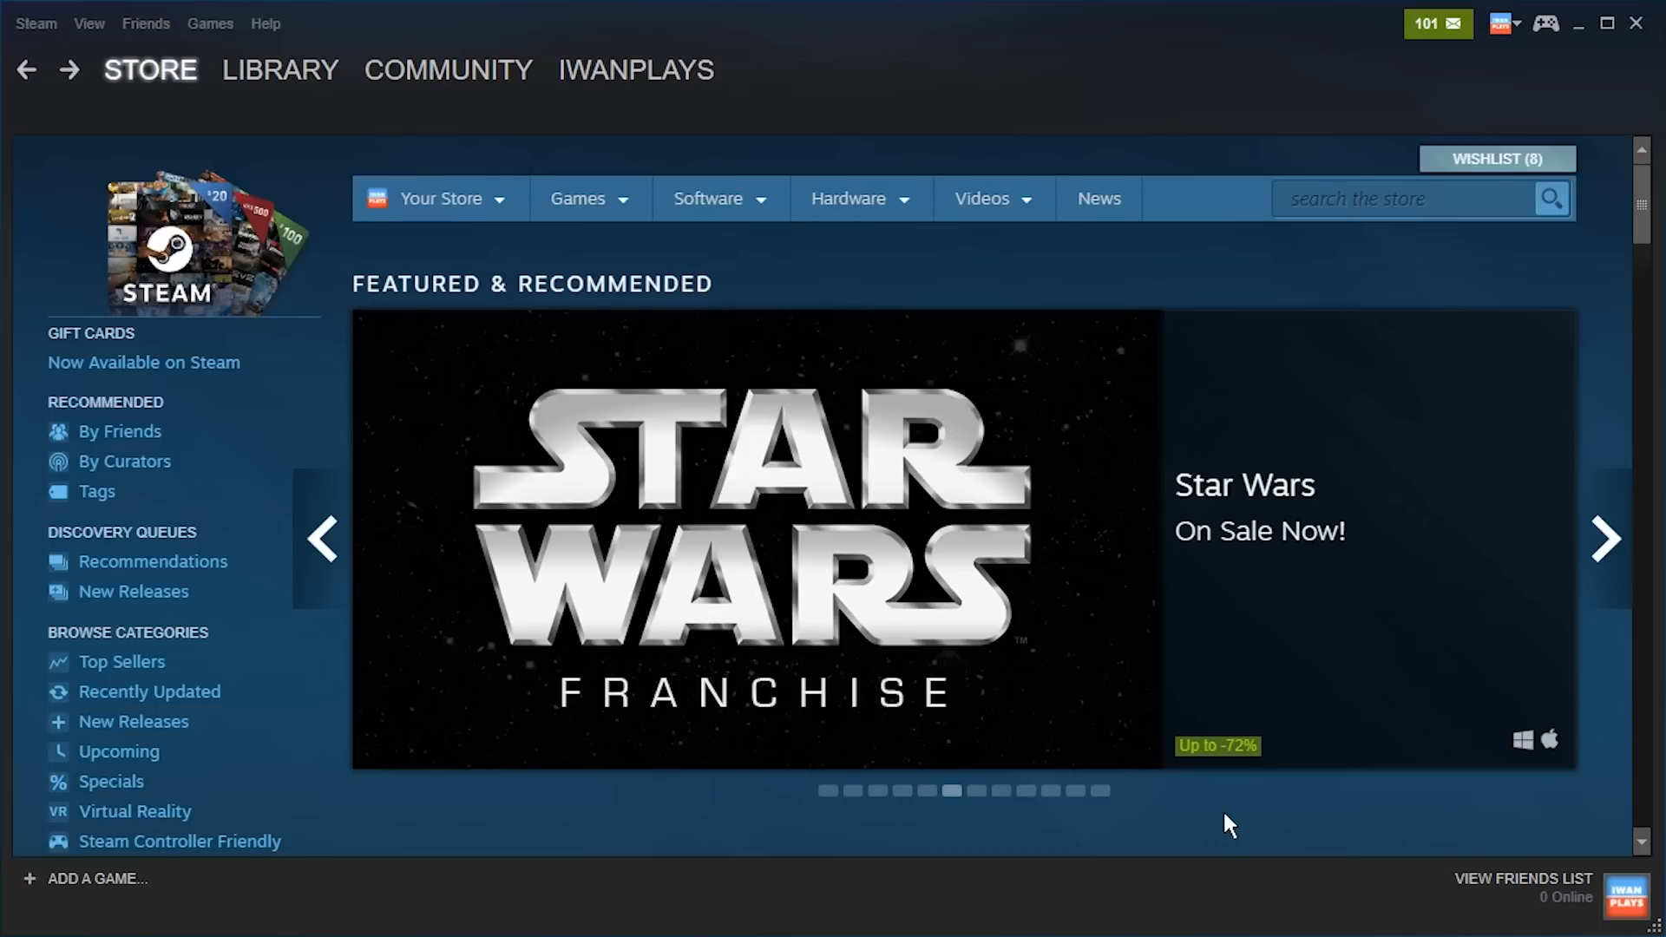
mouse_move(1070, 41)
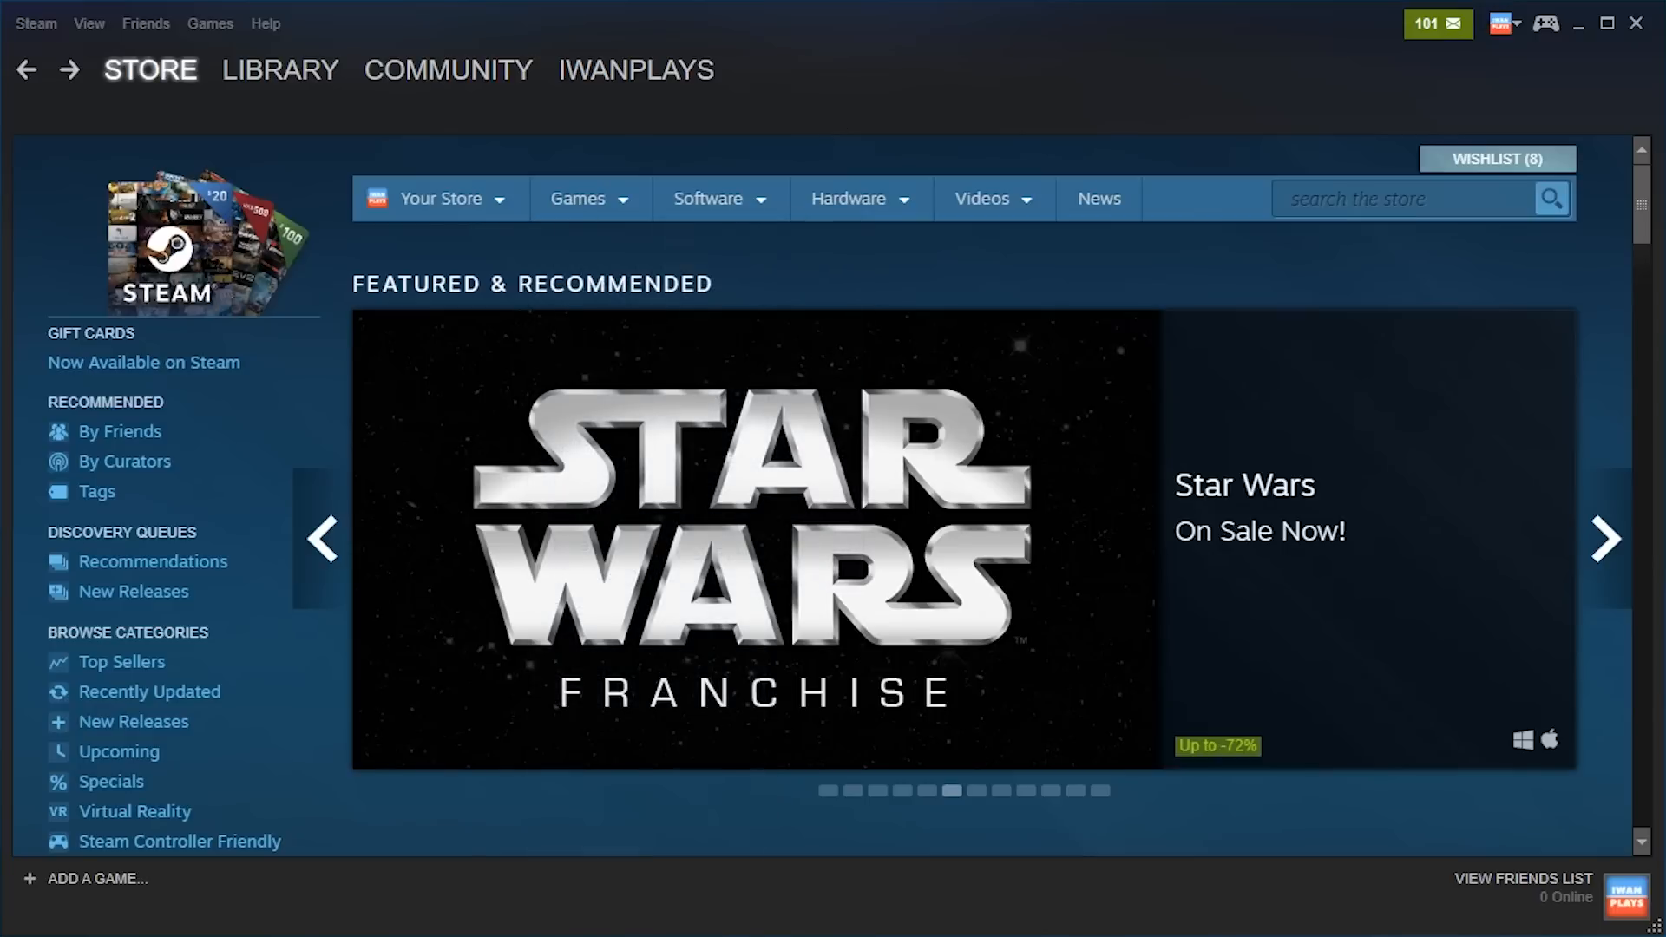
Step: Open the Games menu in the Steam client to reach Activate a Product
left_click(209, 23)
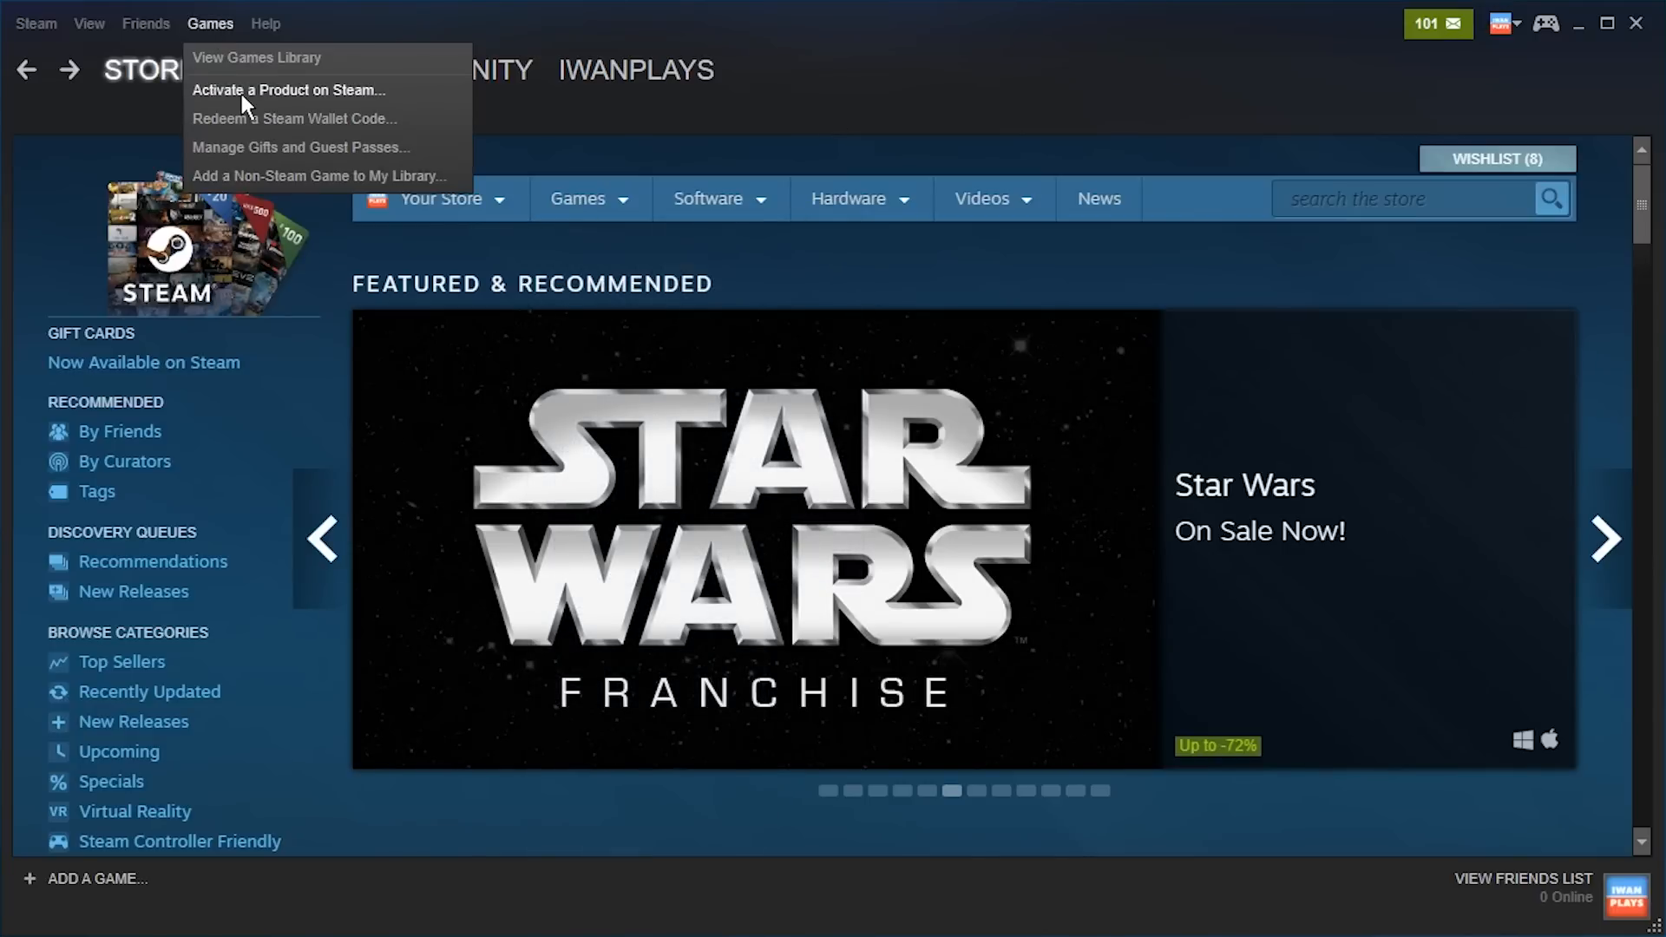
Step: Launch Activate a Product on Steam, move past the intro, and scroll the Subscriber Agreement
left_click(282, 90)
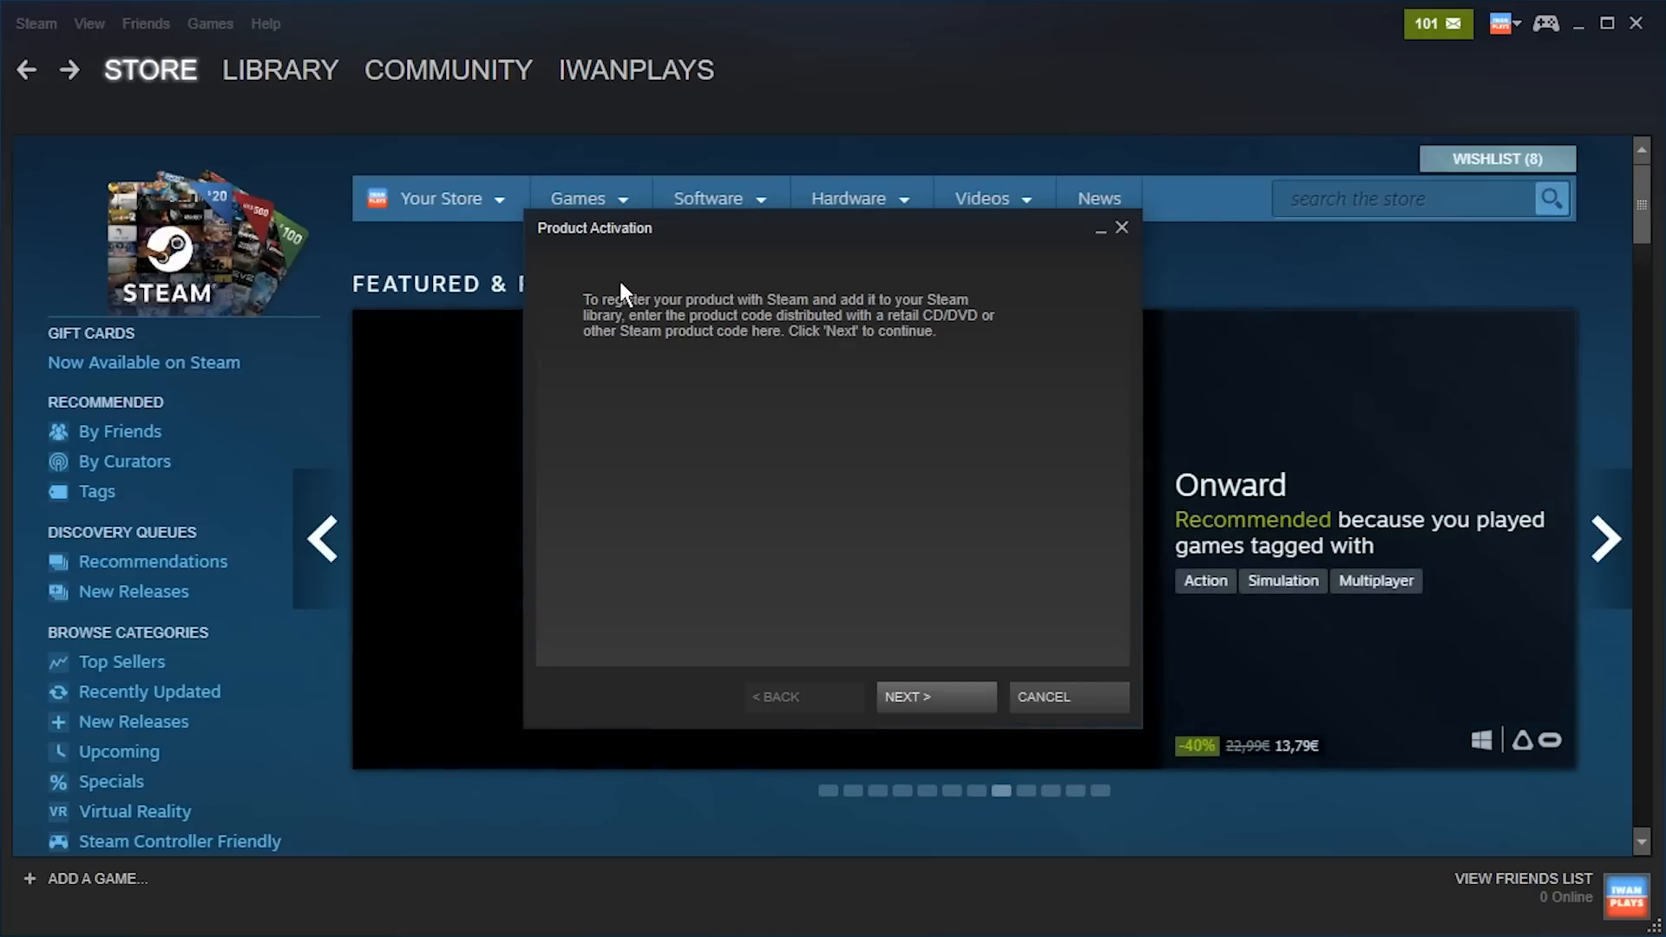
mouse_move(895, 334)
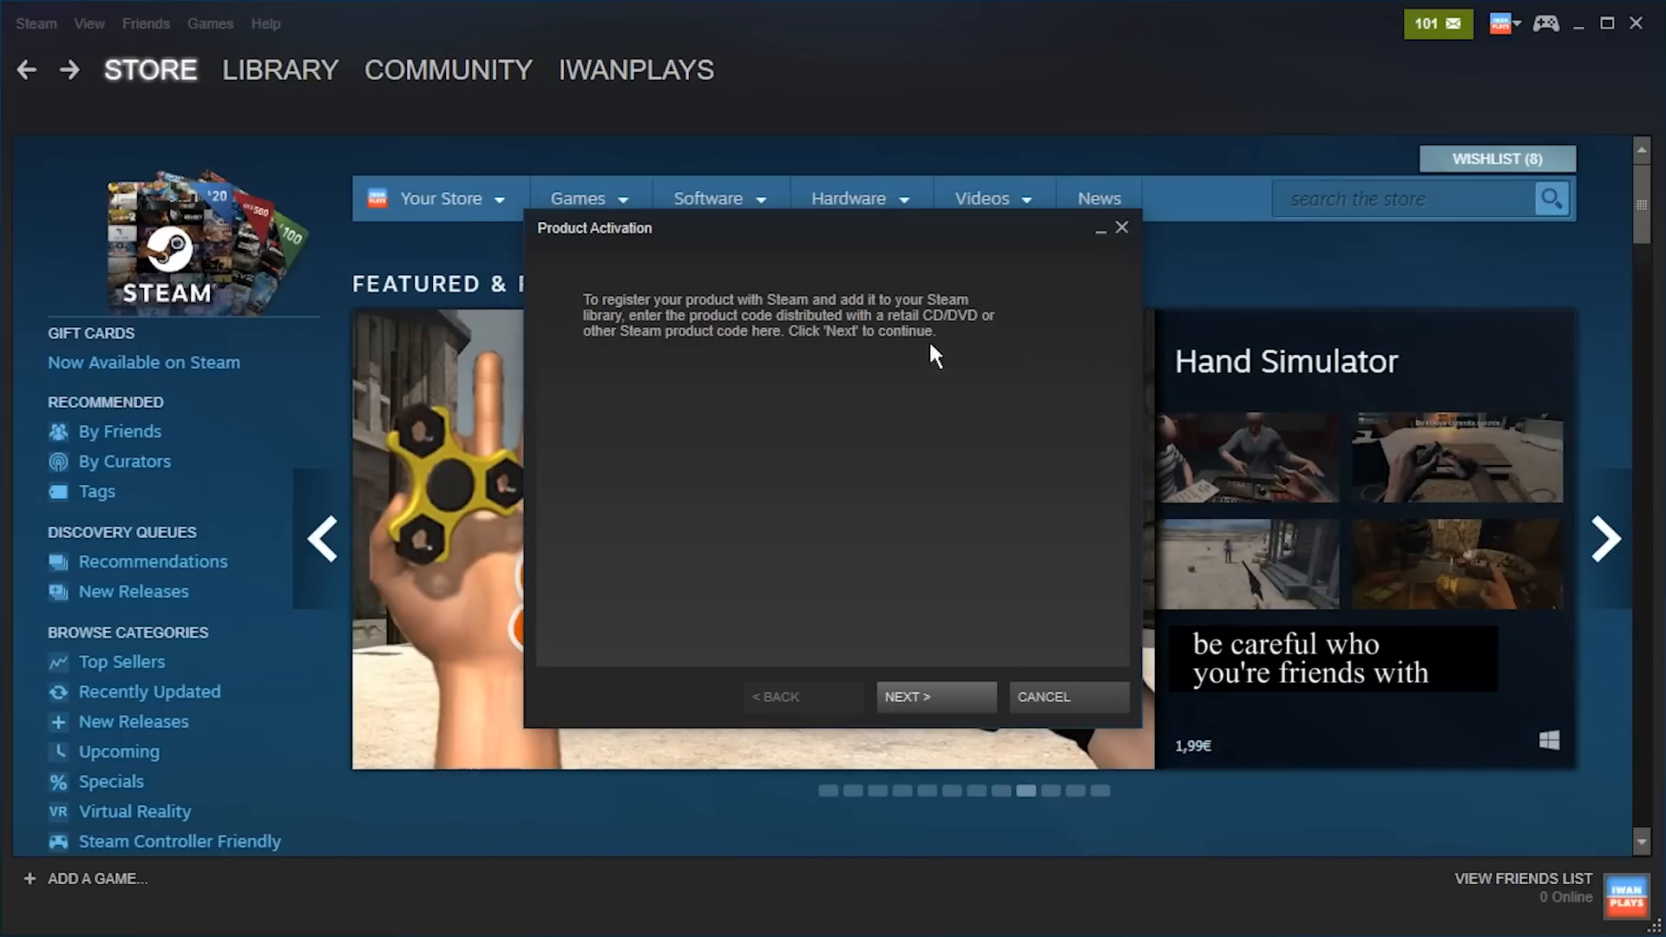
left_click(935, 697)
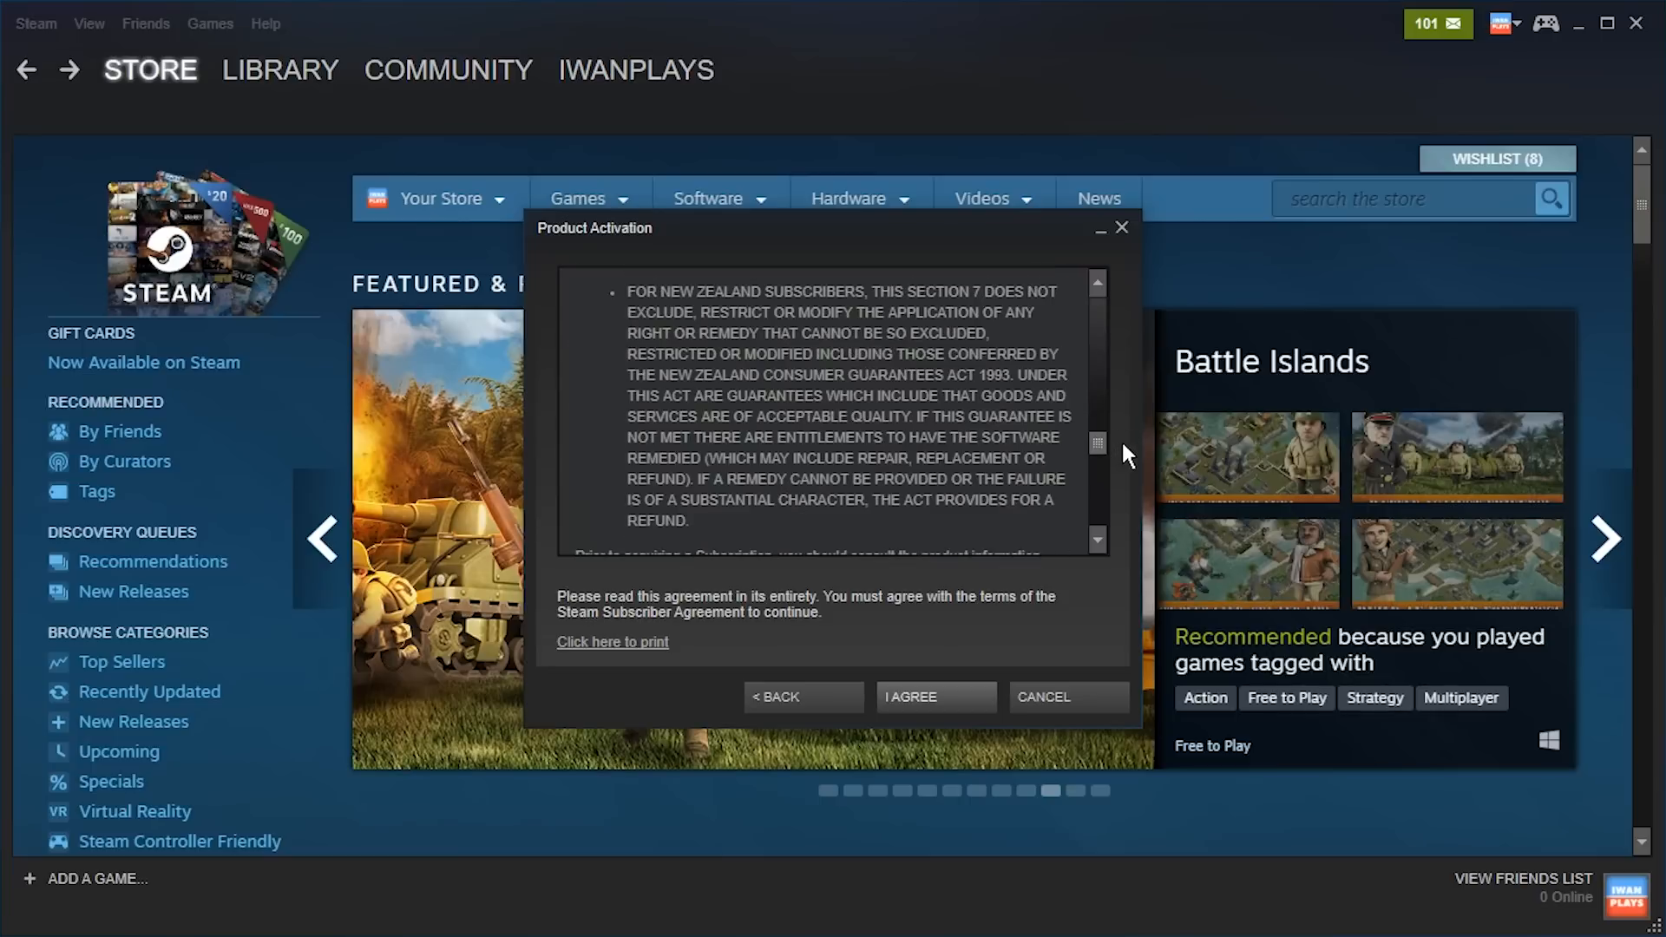
scroll("down", 3)
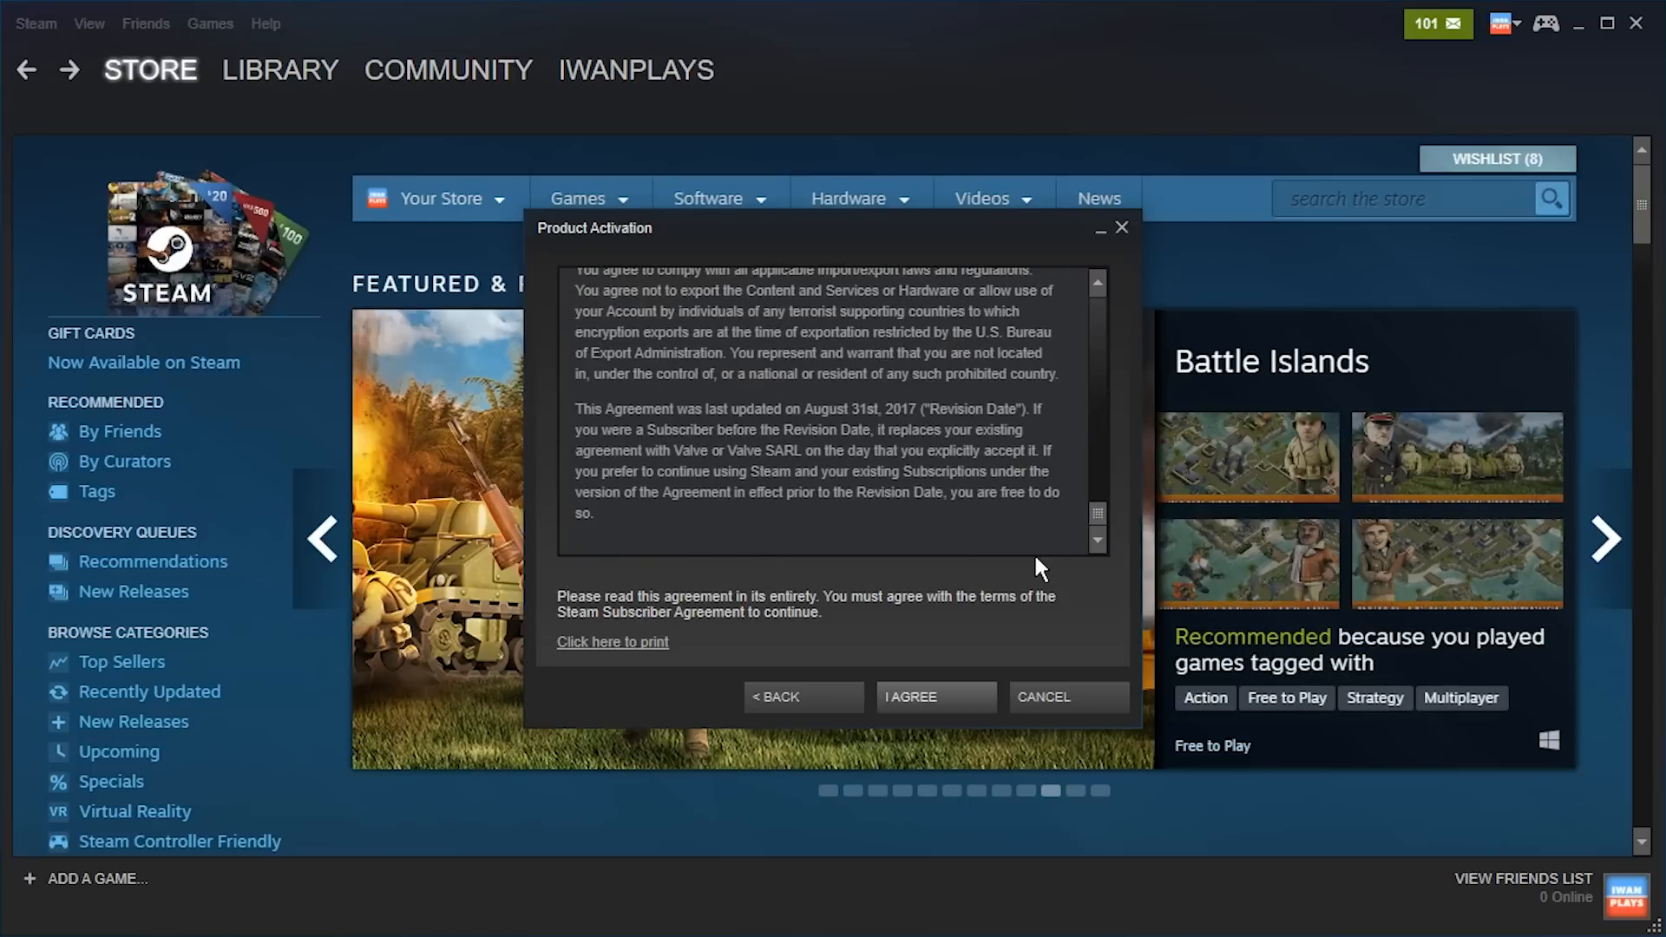
mouse_move(928, 698)
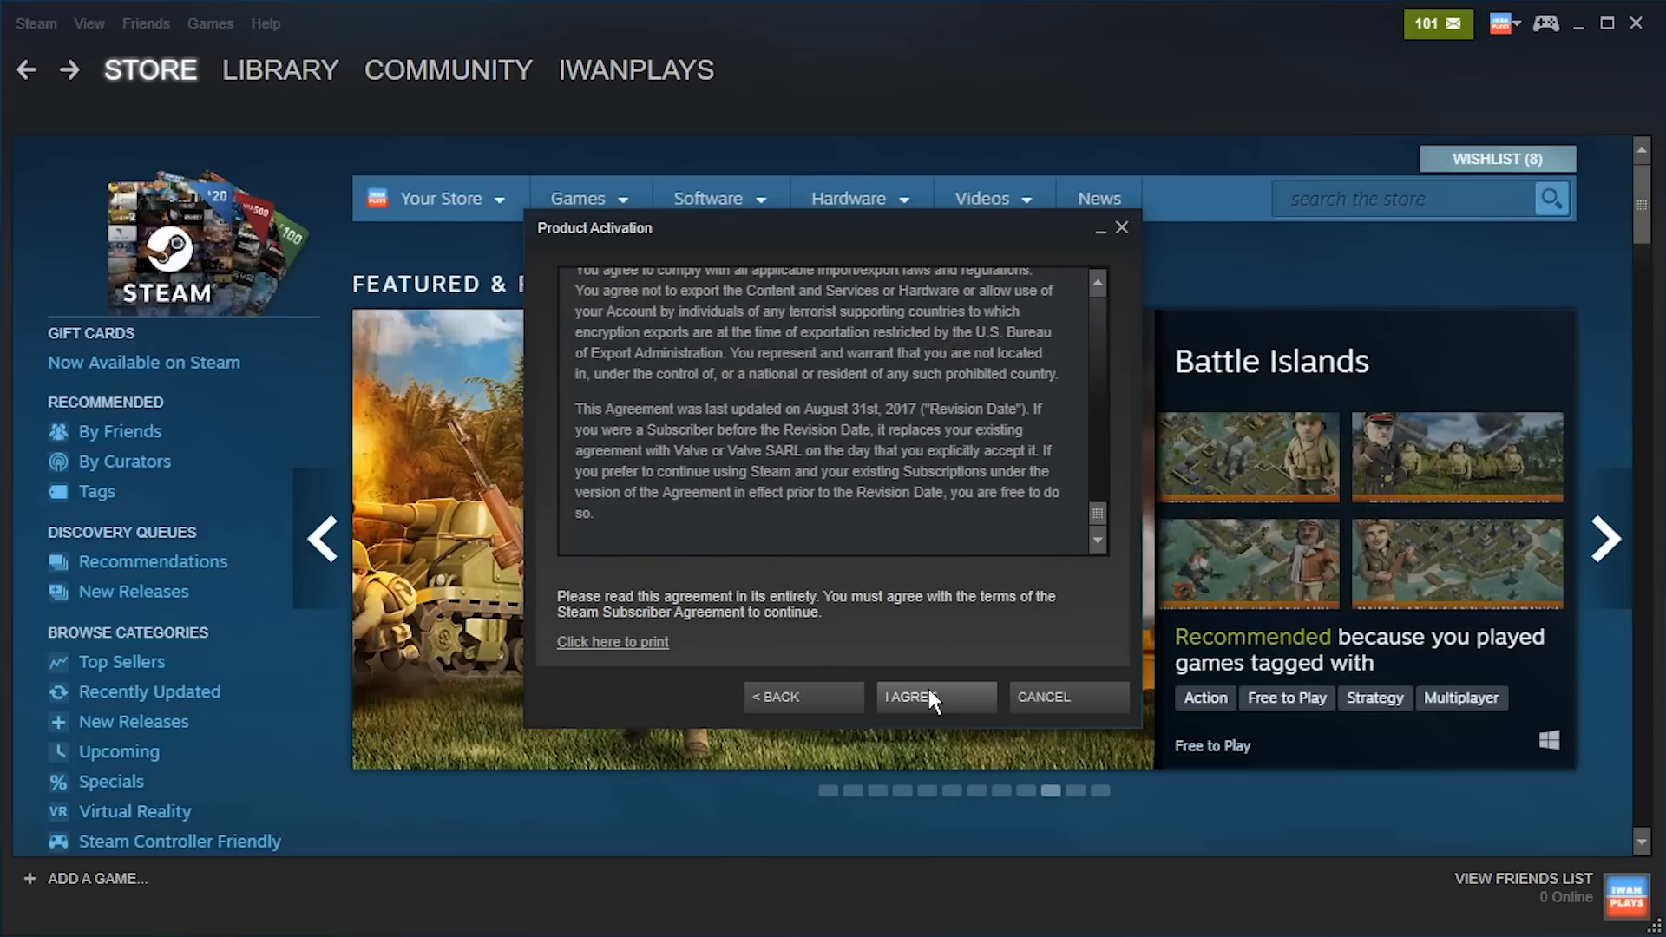
Step: Accept the Subscriber Agreement, then paste and submit the first product code
left_click(936, 696)
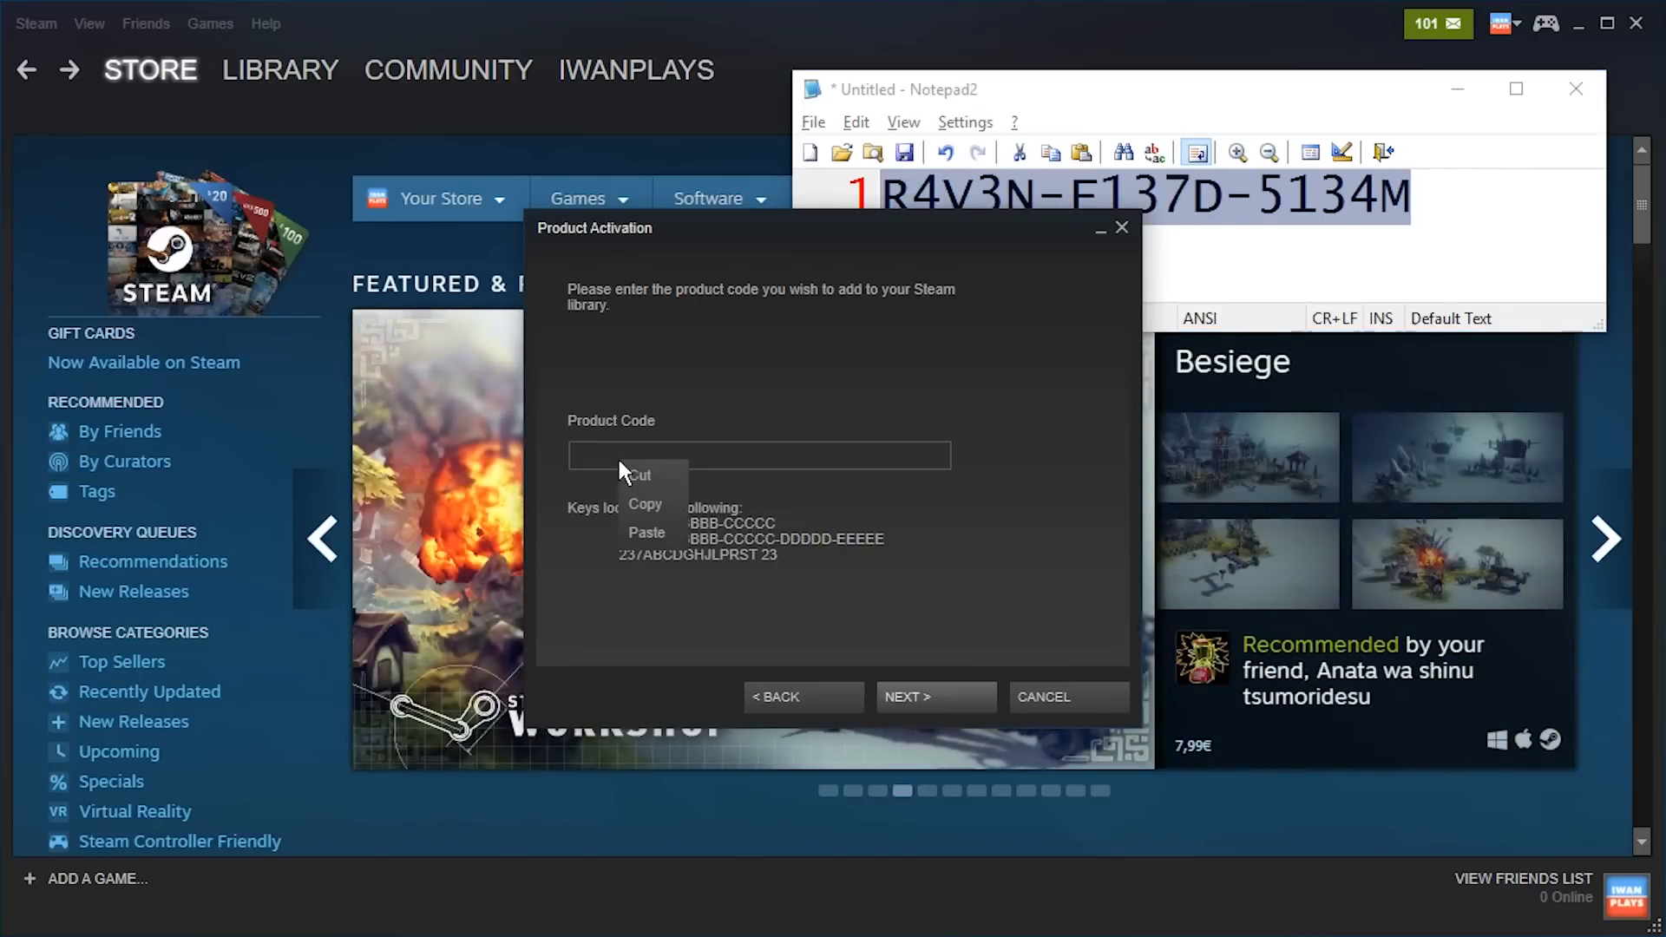
mouse_move(664, 537)
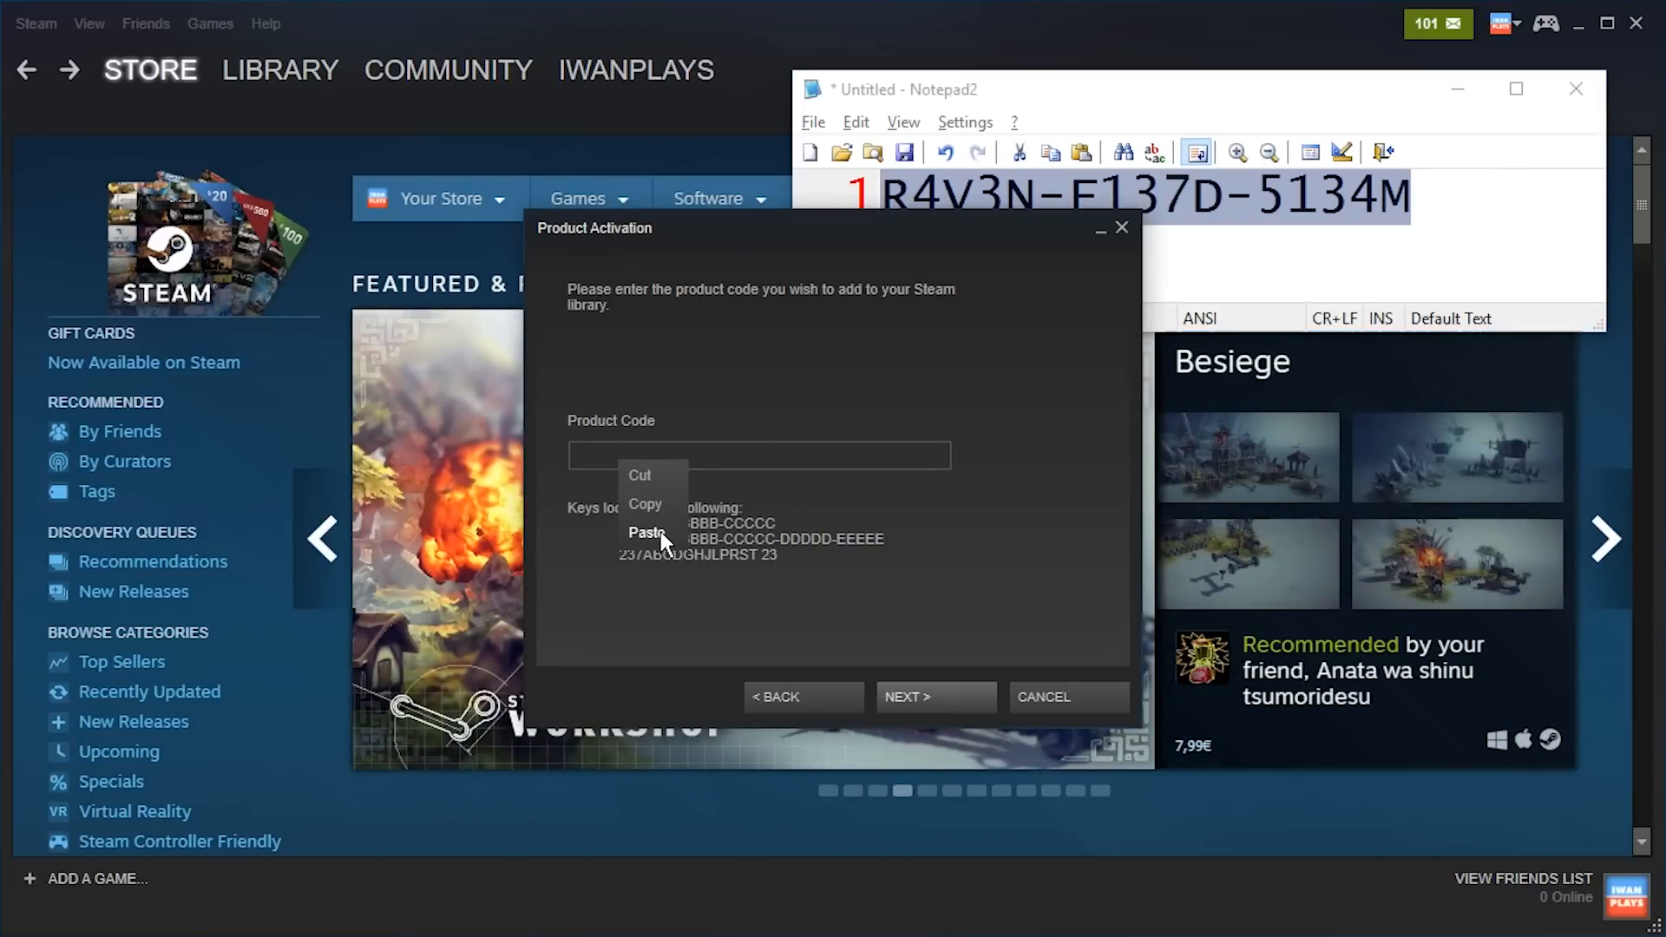
left_click(648, 531)
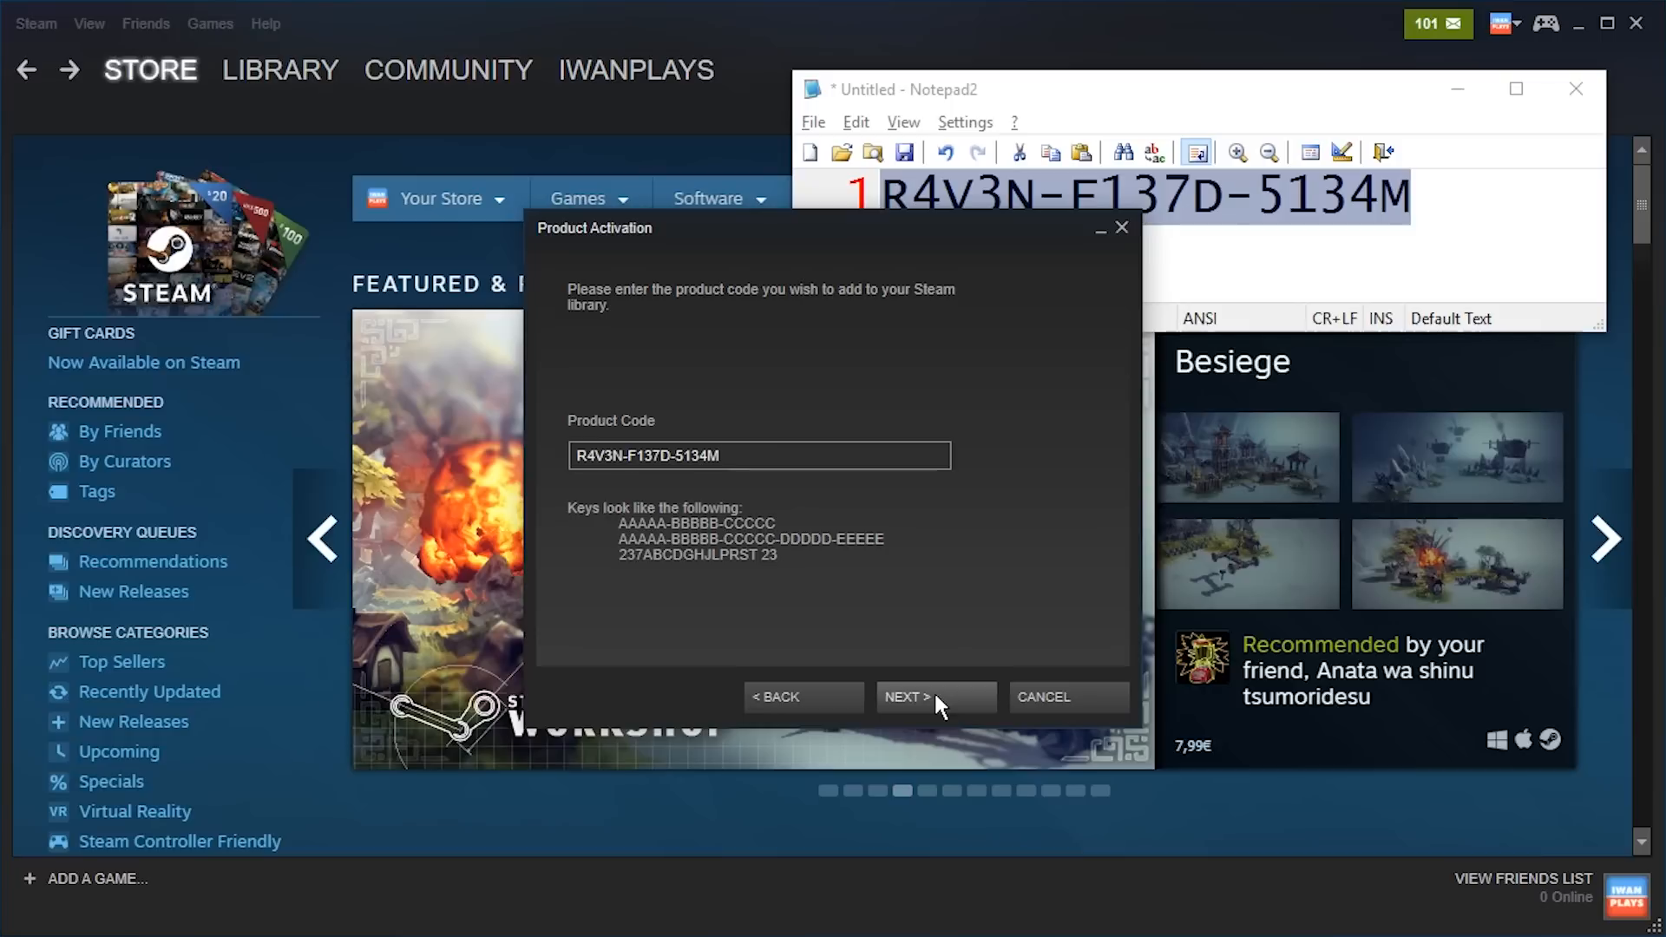
left_click(935, 697)
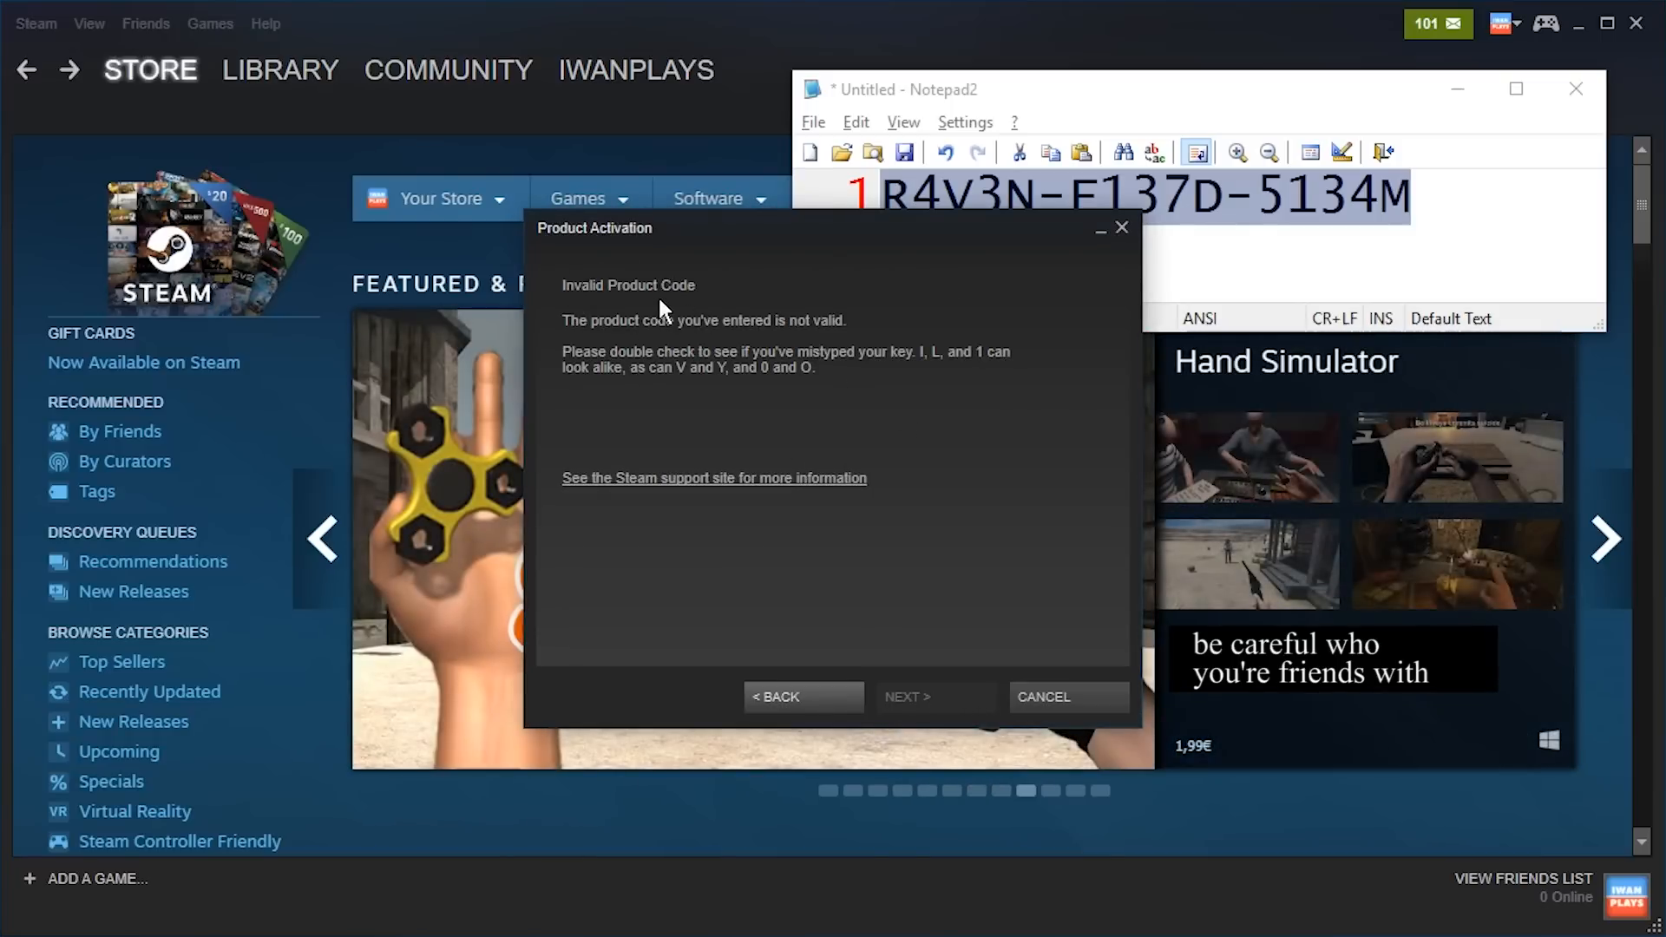
mouse_move(541, 372)
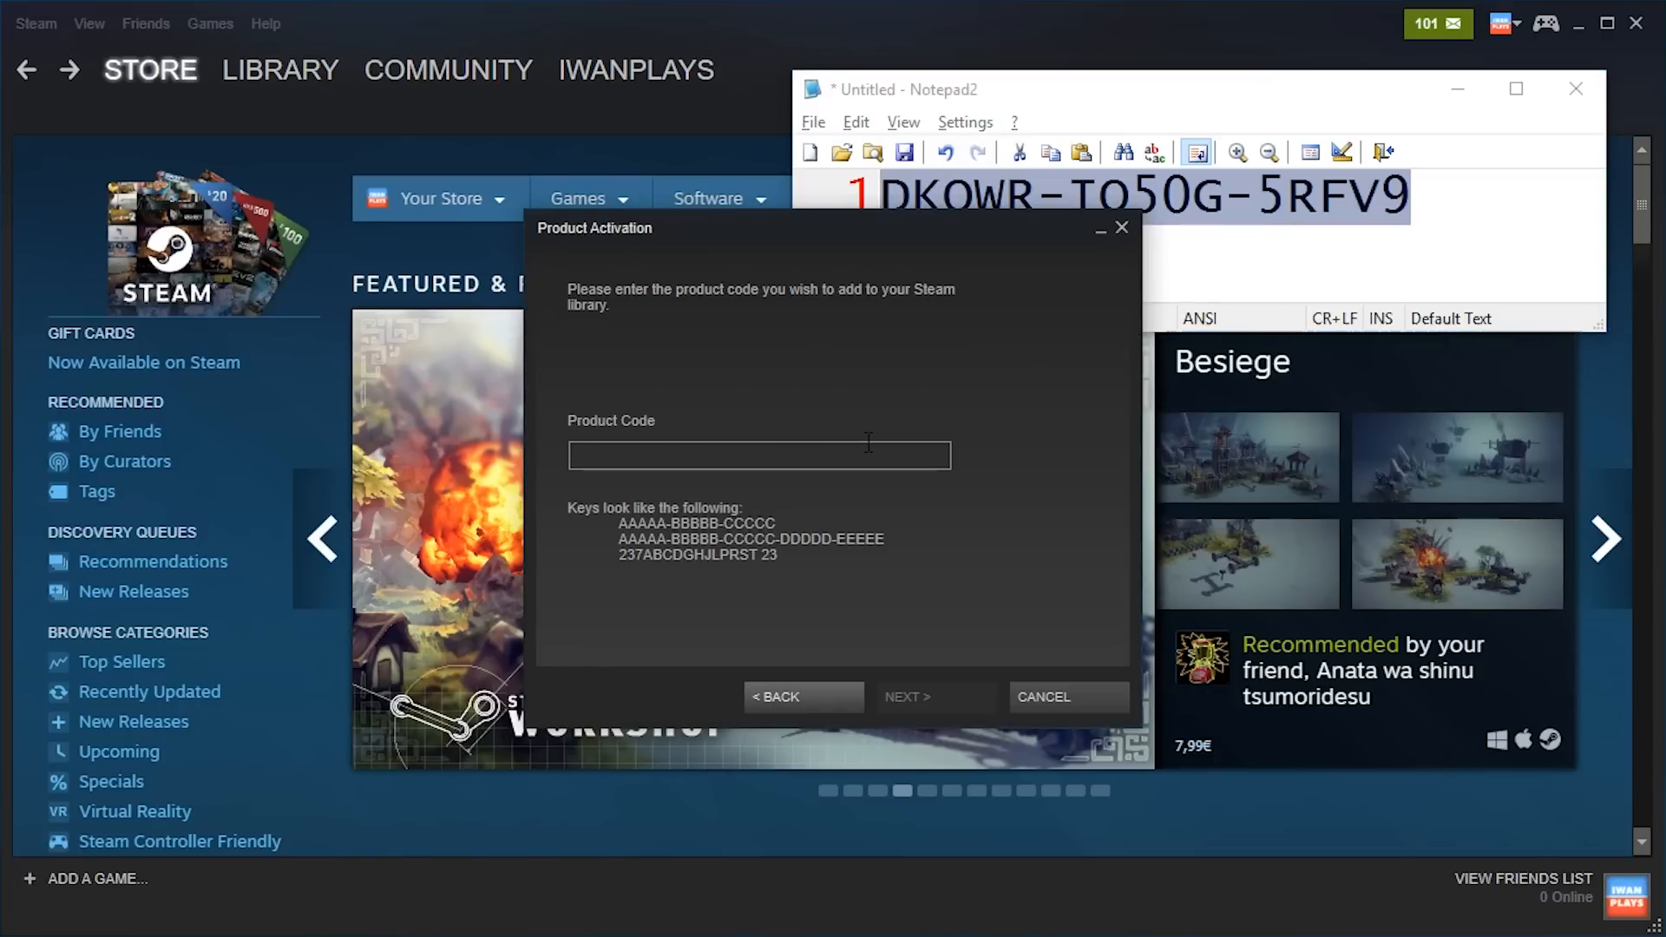
Step: Submit the second product code and dismiss the Product Already Owned notice
left_click(906, 697)
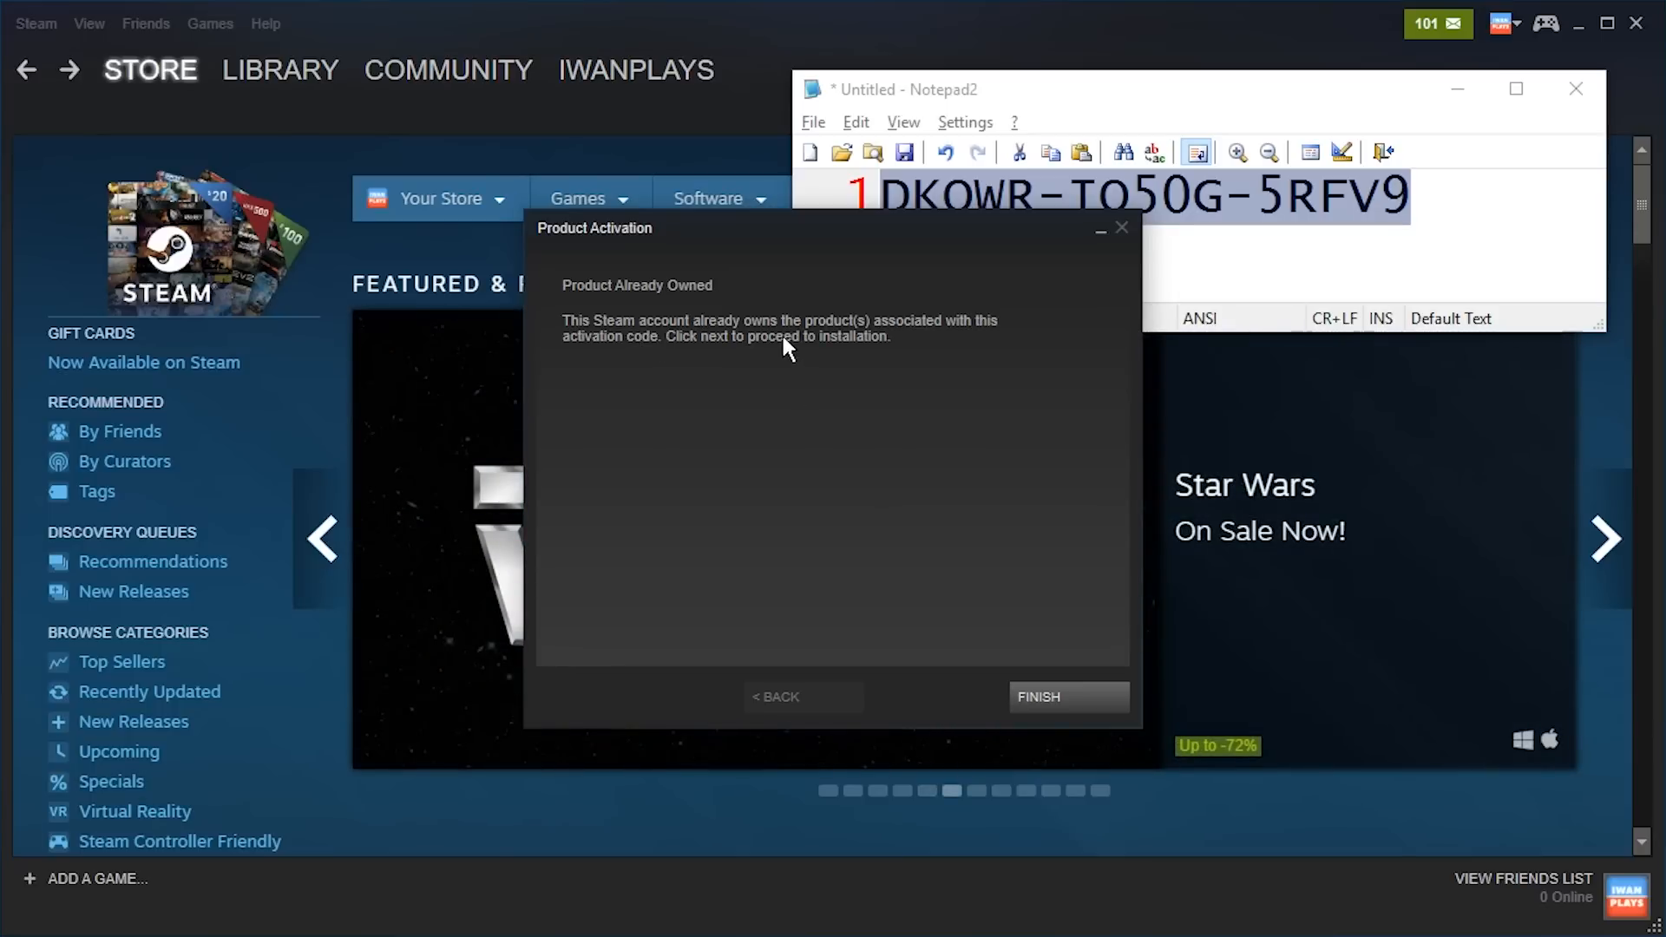
mouse_move(784, 366)
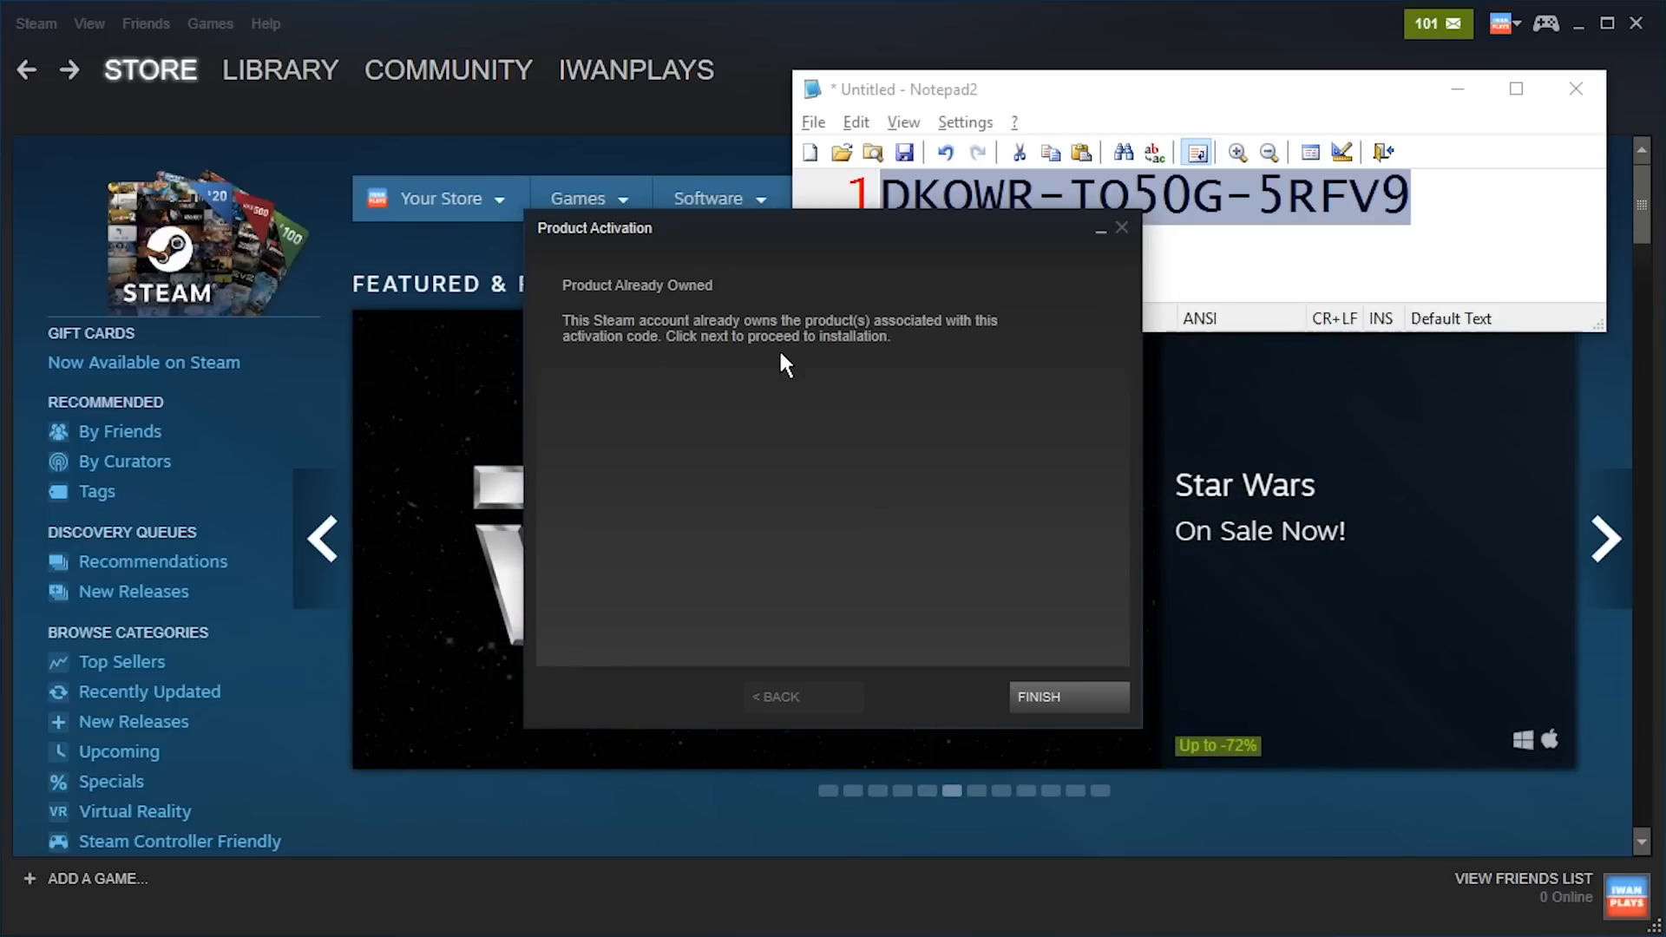
left_click(1038, 697)
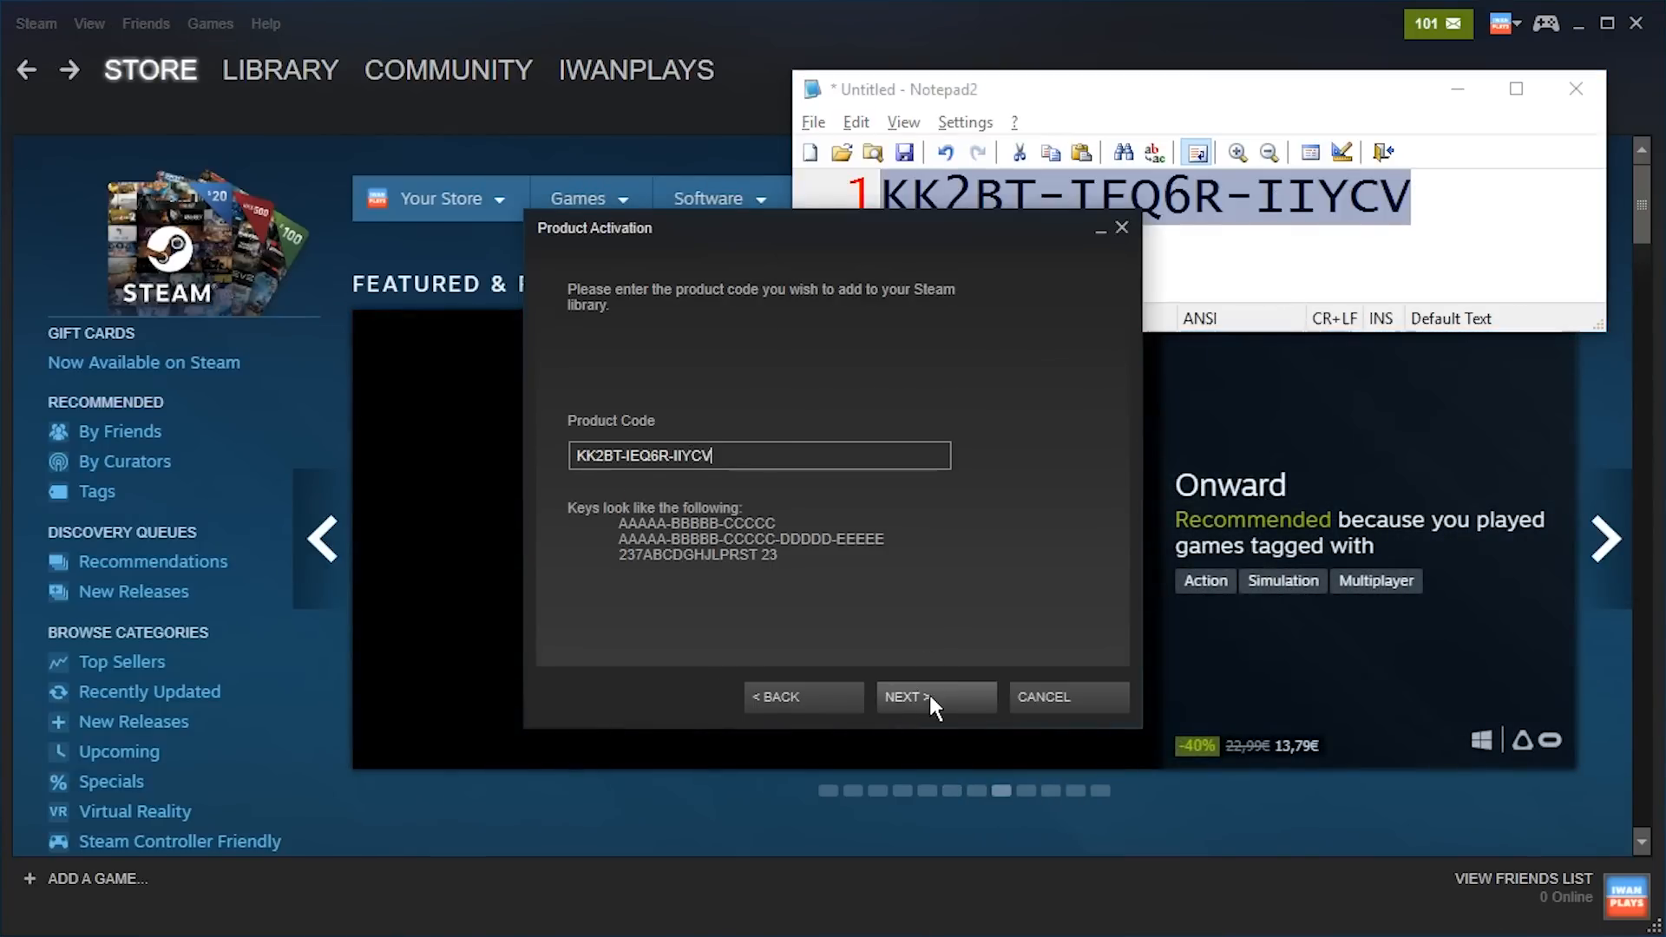
Step: Activate the third code, finish on Activation Successful, and cancel the install prompt
left_click(935, 697)
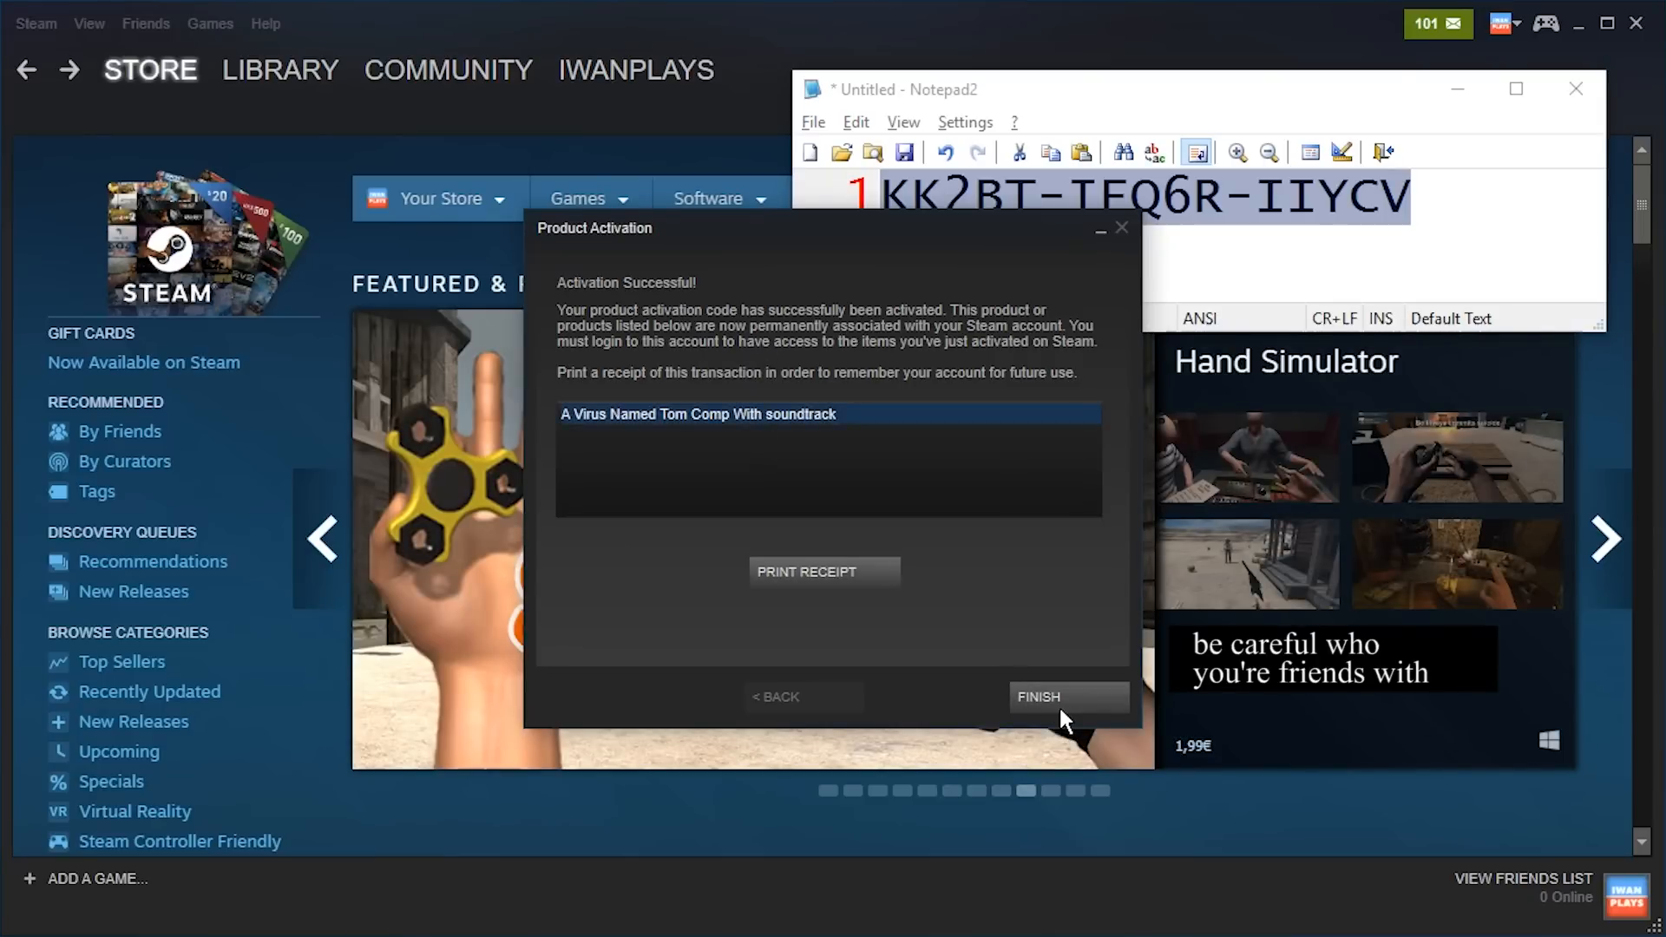
left_click(1041, 697)
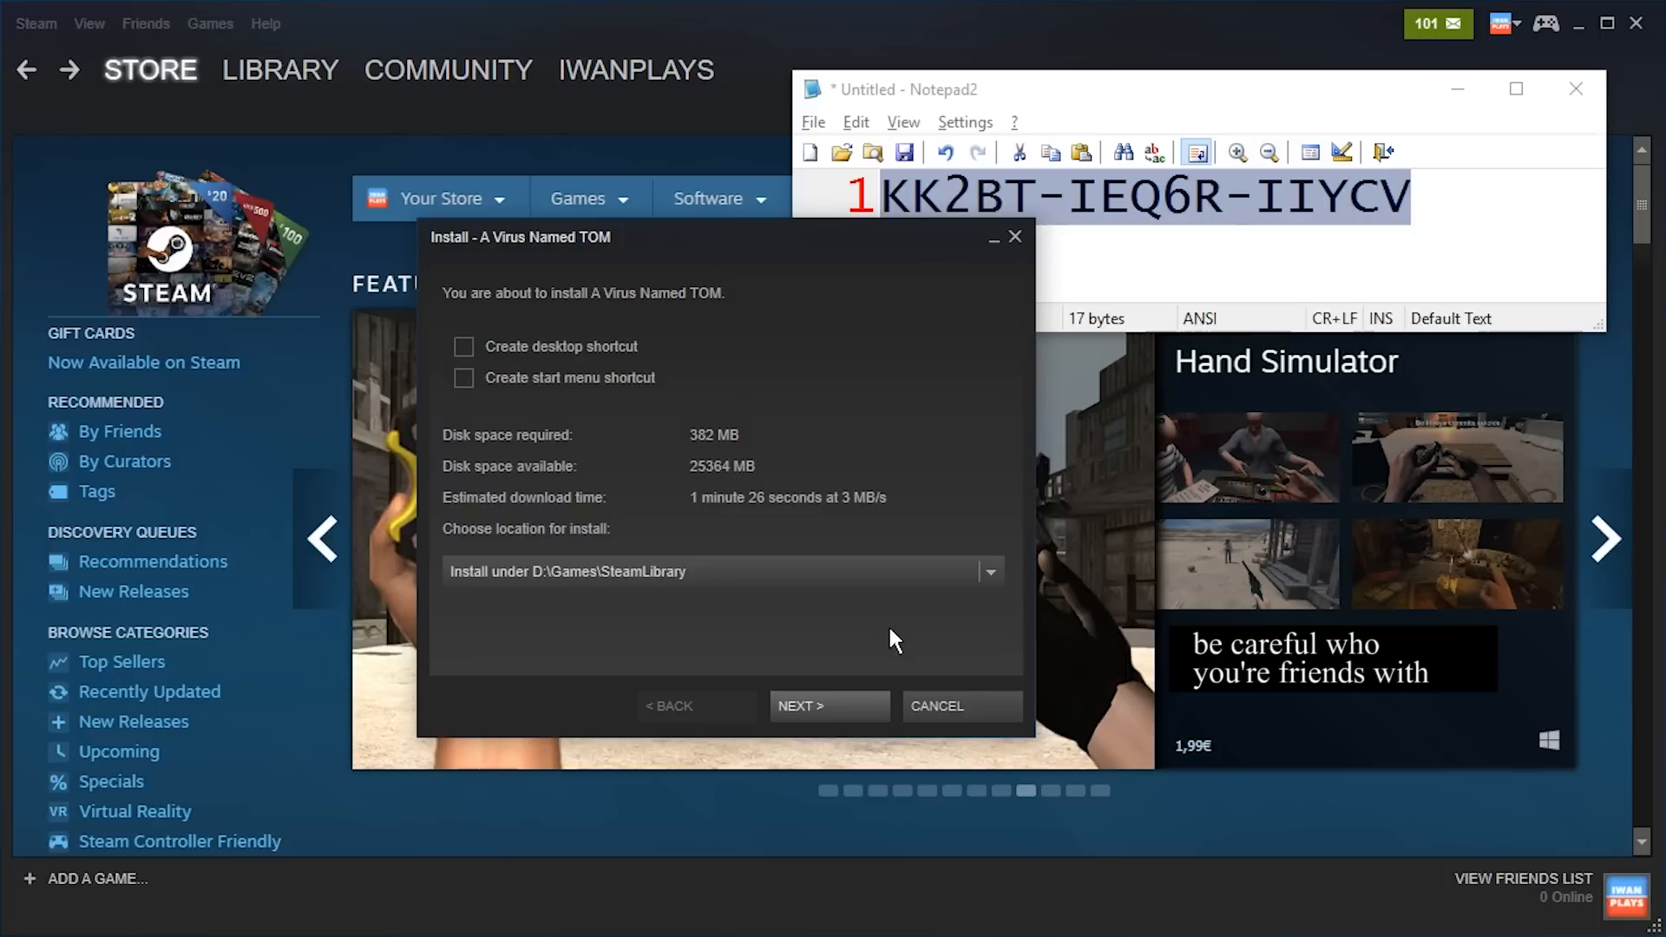
left_click(937, 706)
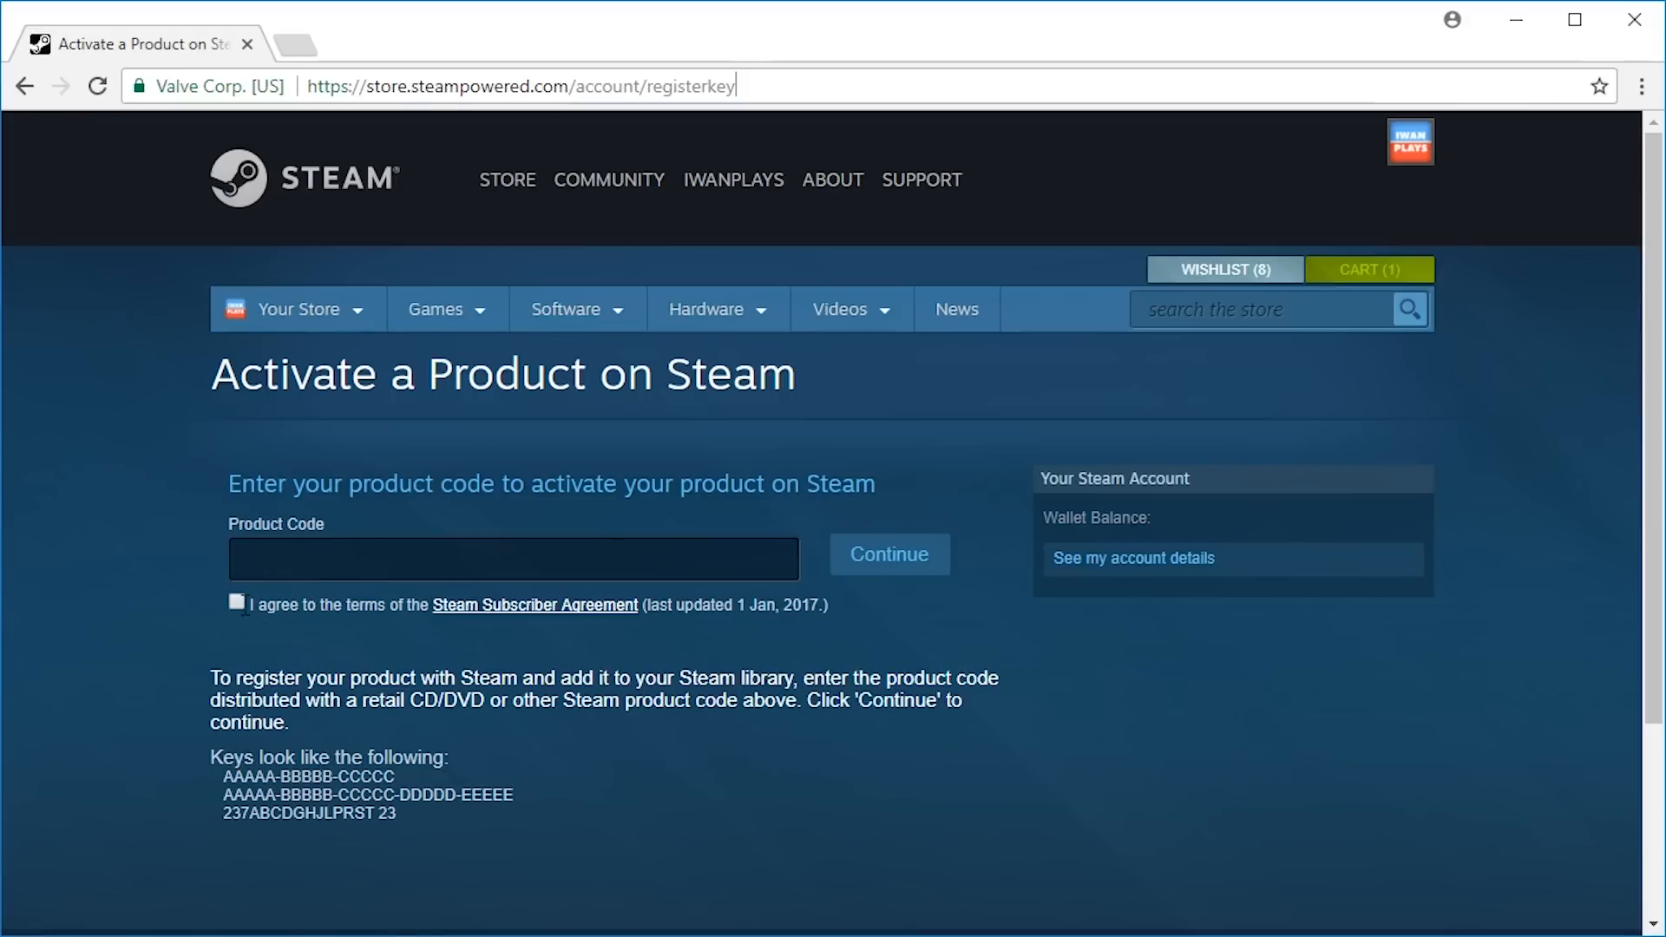
left_click(236, 602)
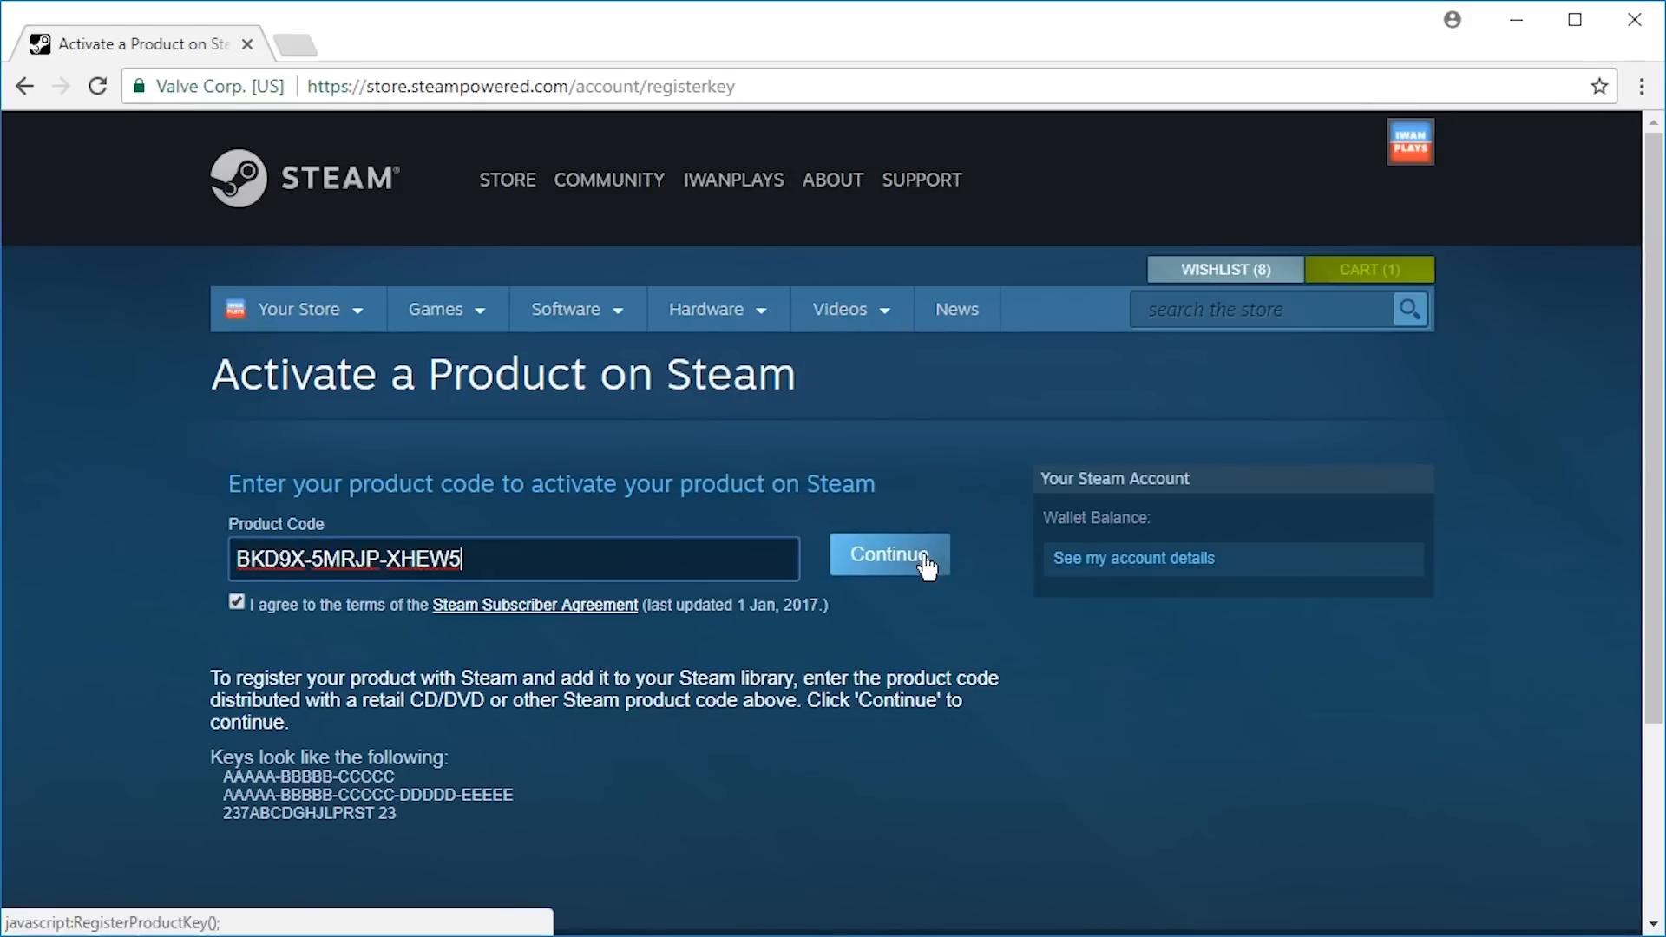
left_click(889, 554)
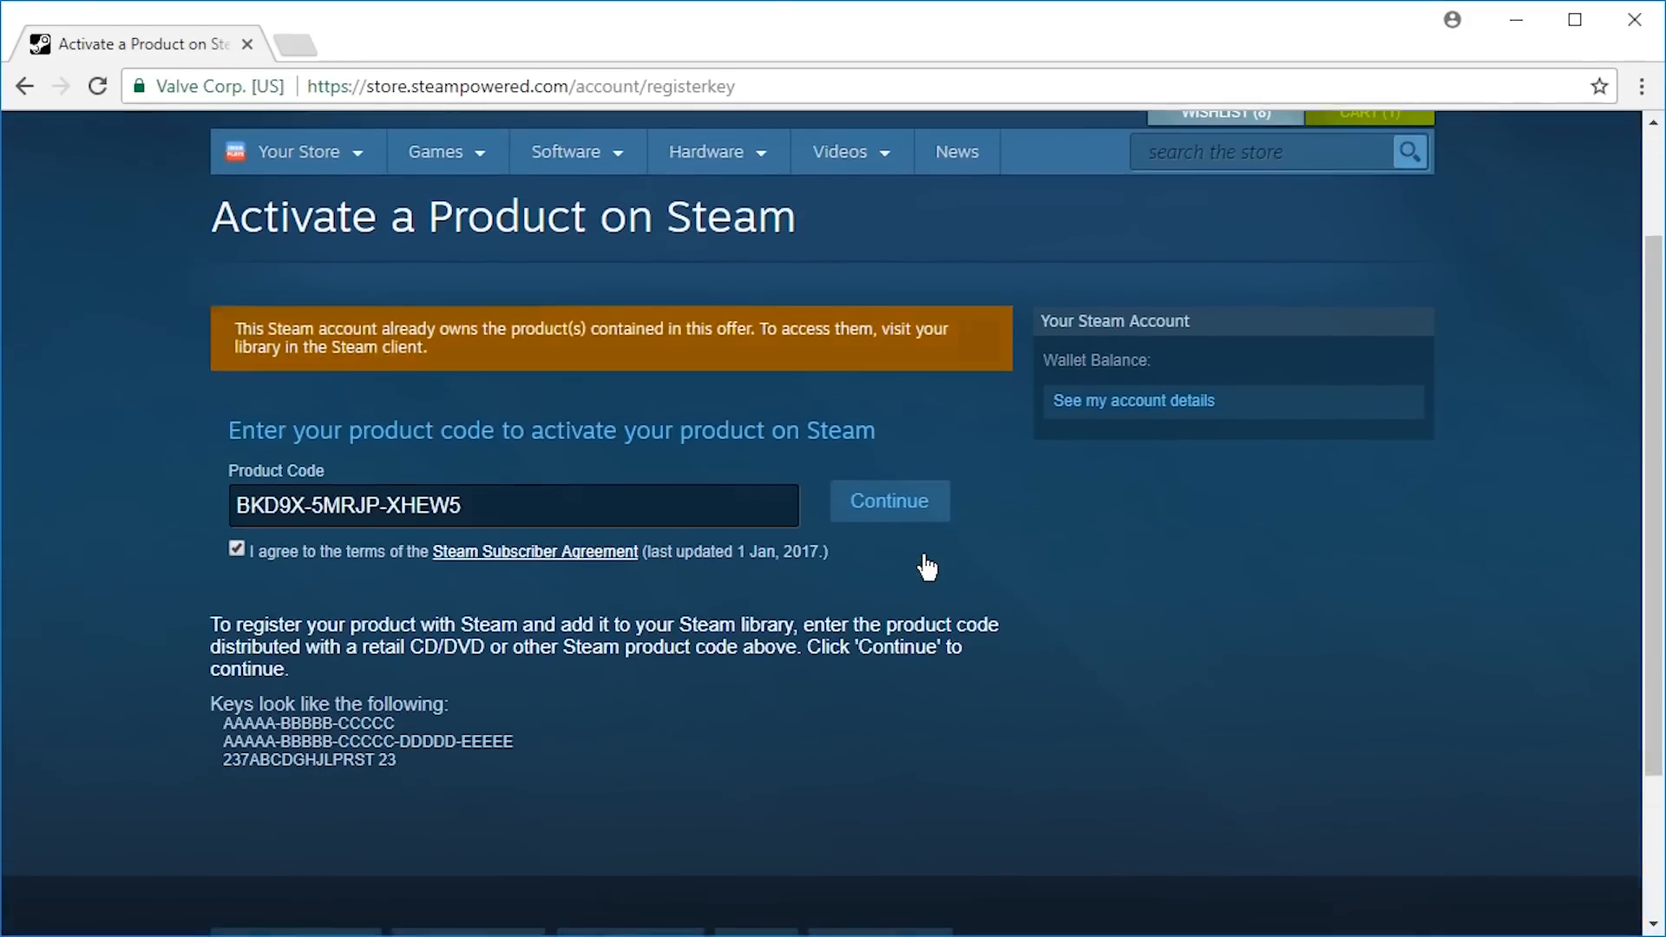
Step: Scroll down the register-key page showing the already-owned notice
scroll("down", 3)
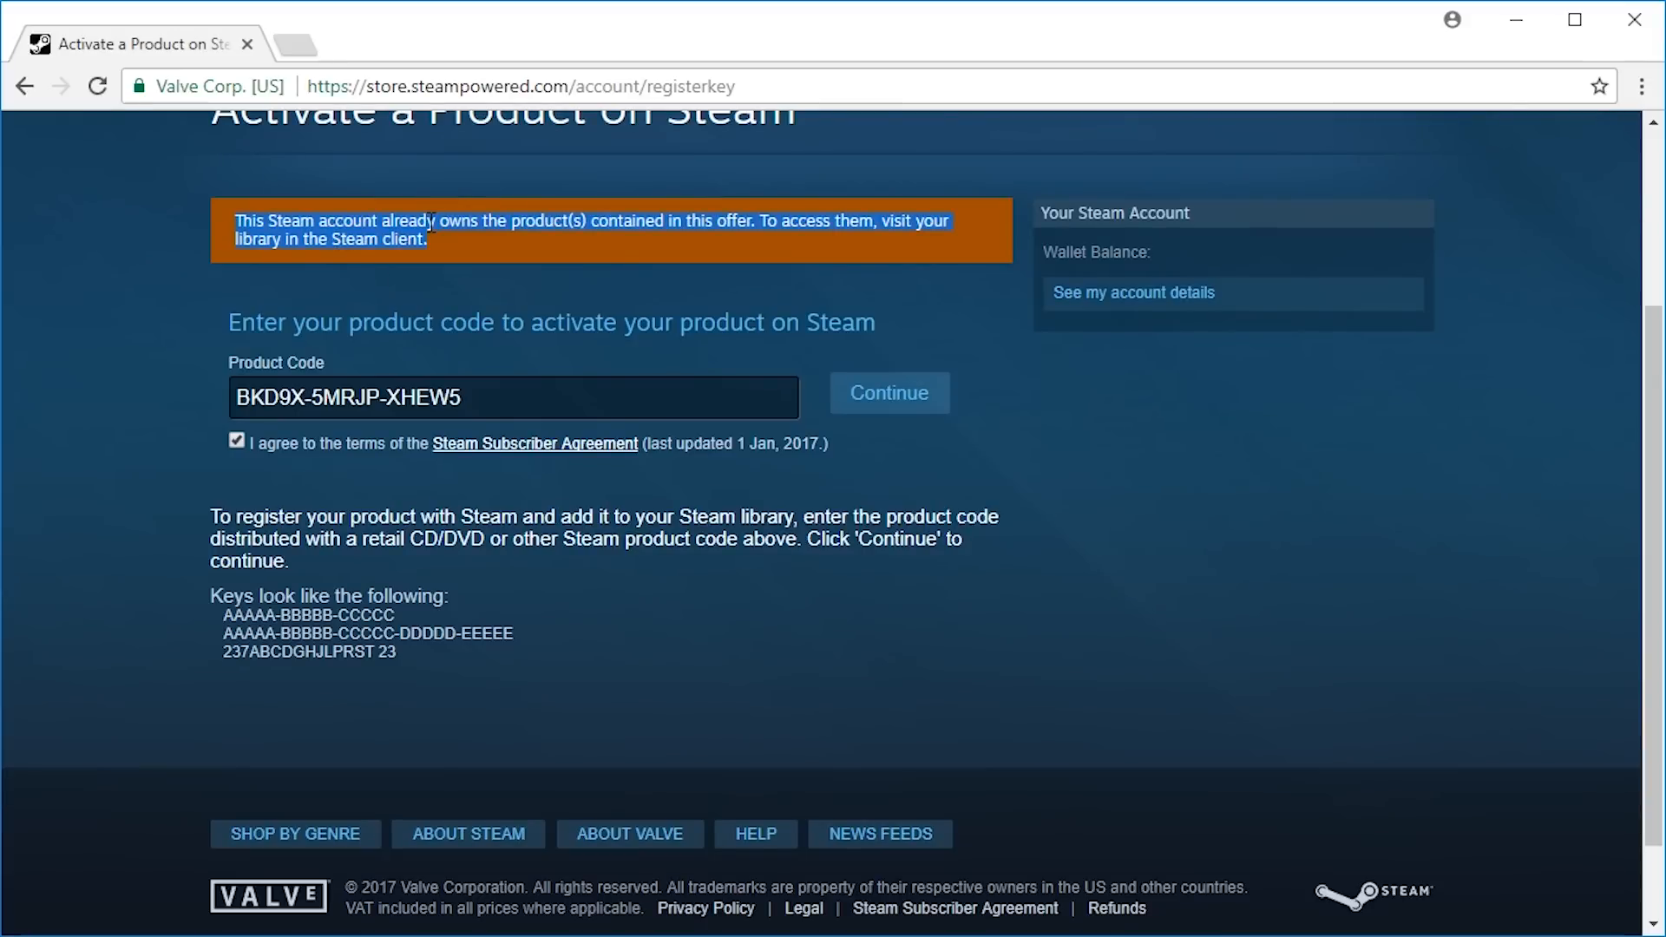
mouse_move(750, 248)
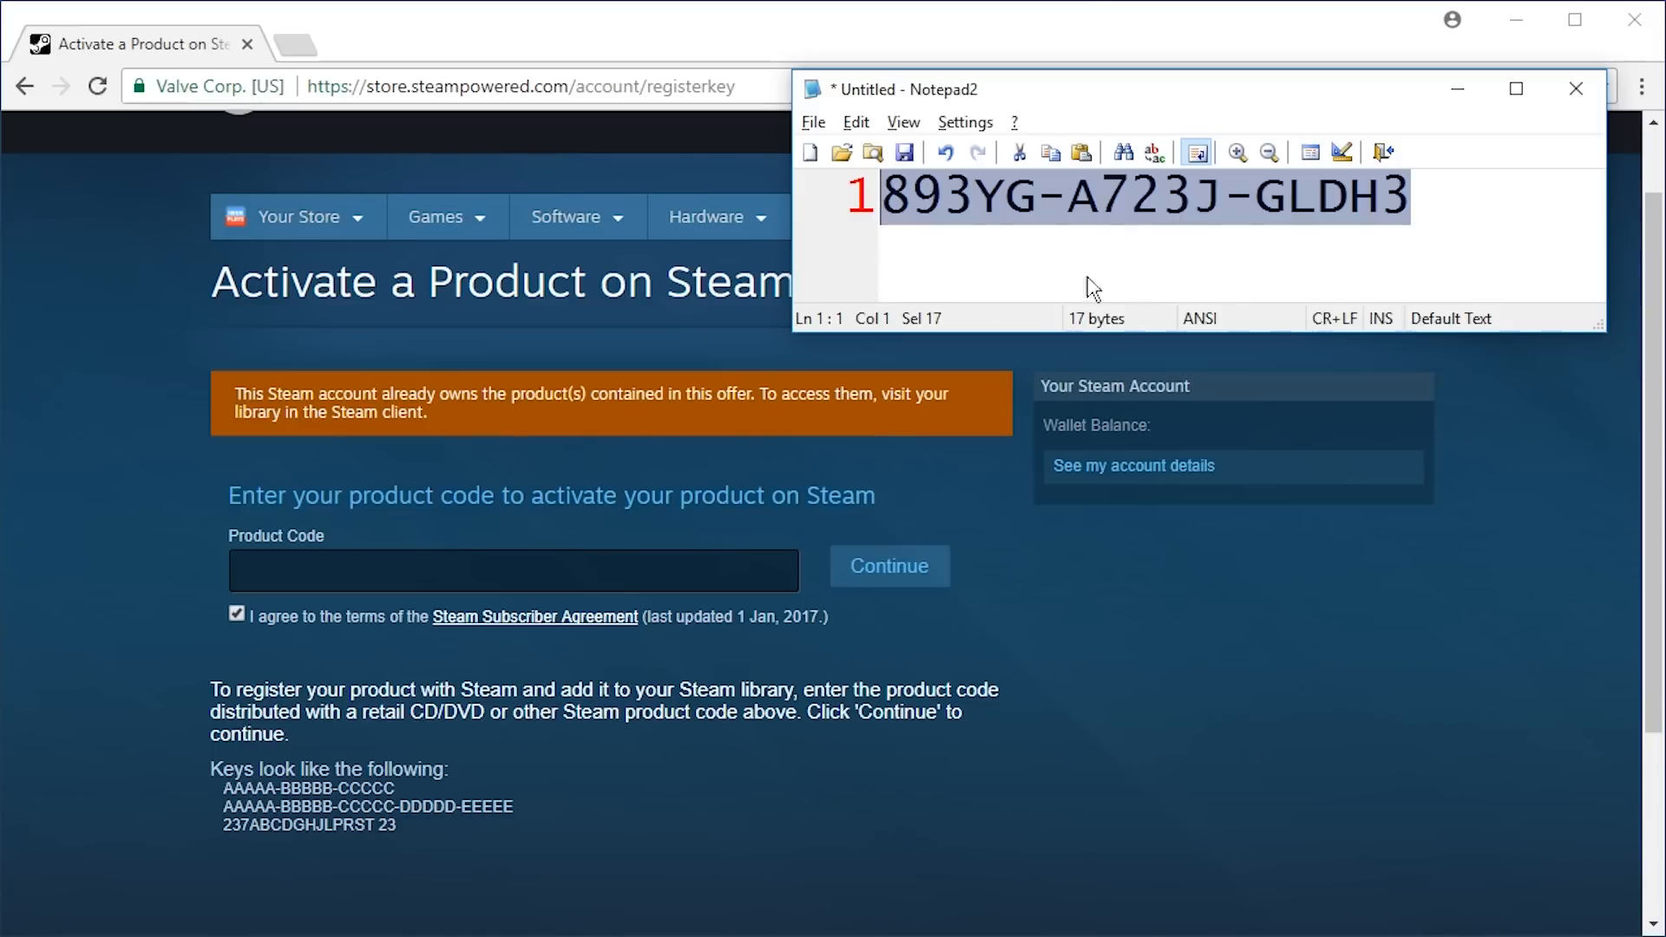
mouse_move(1193, 252)
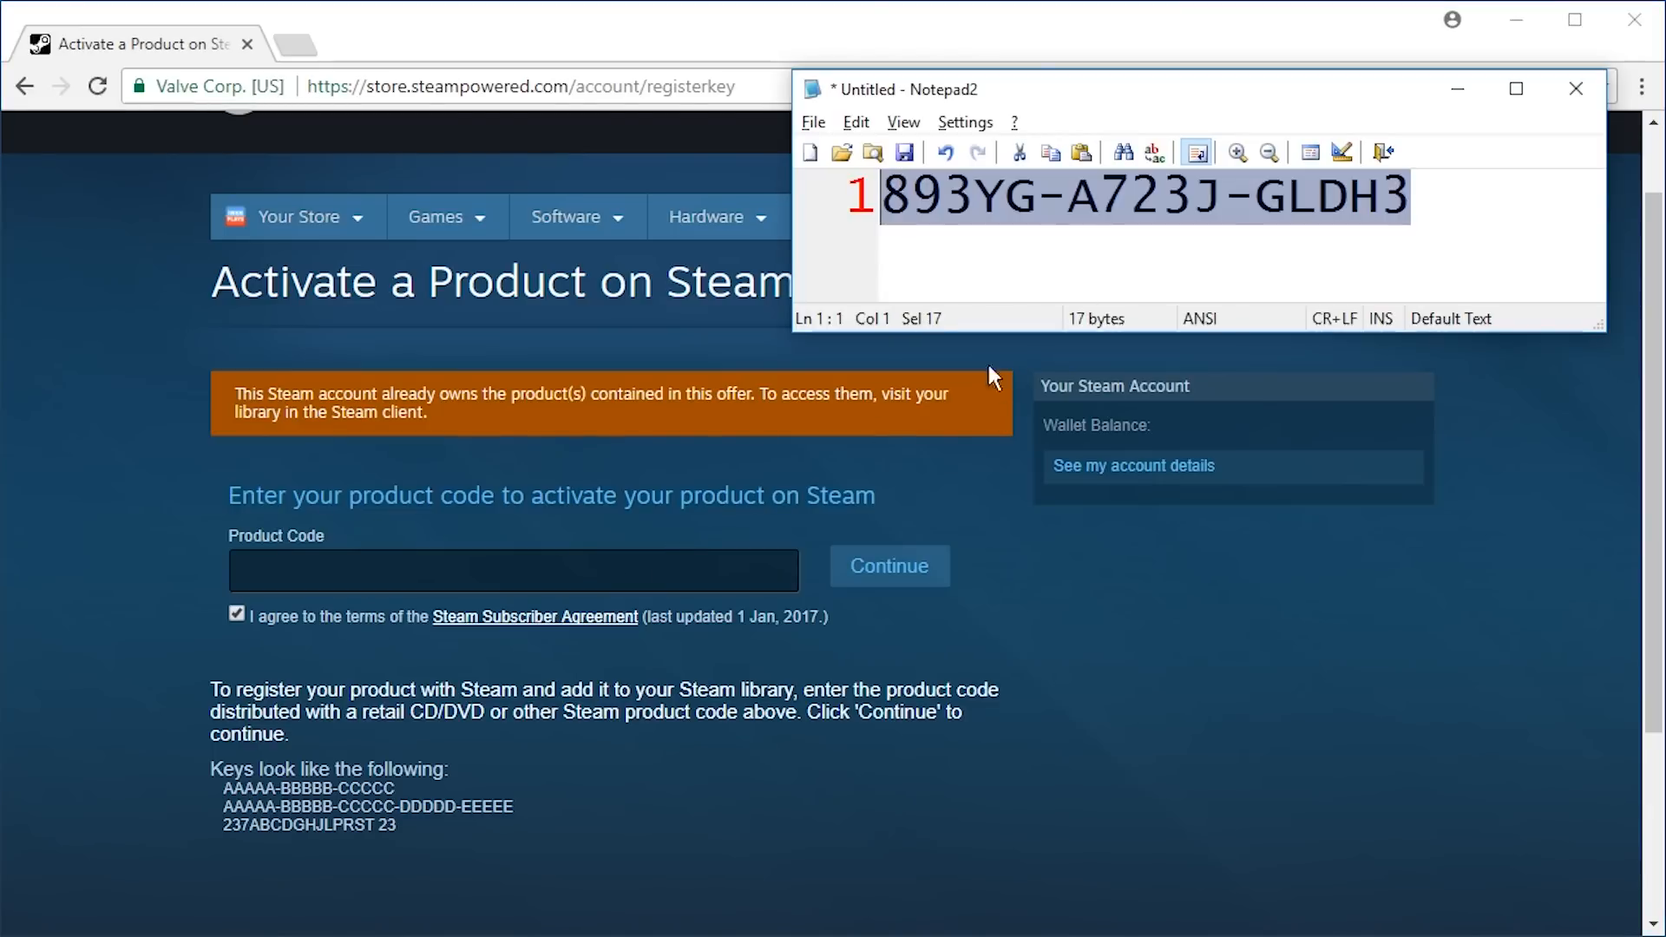
left_click(513, 570)
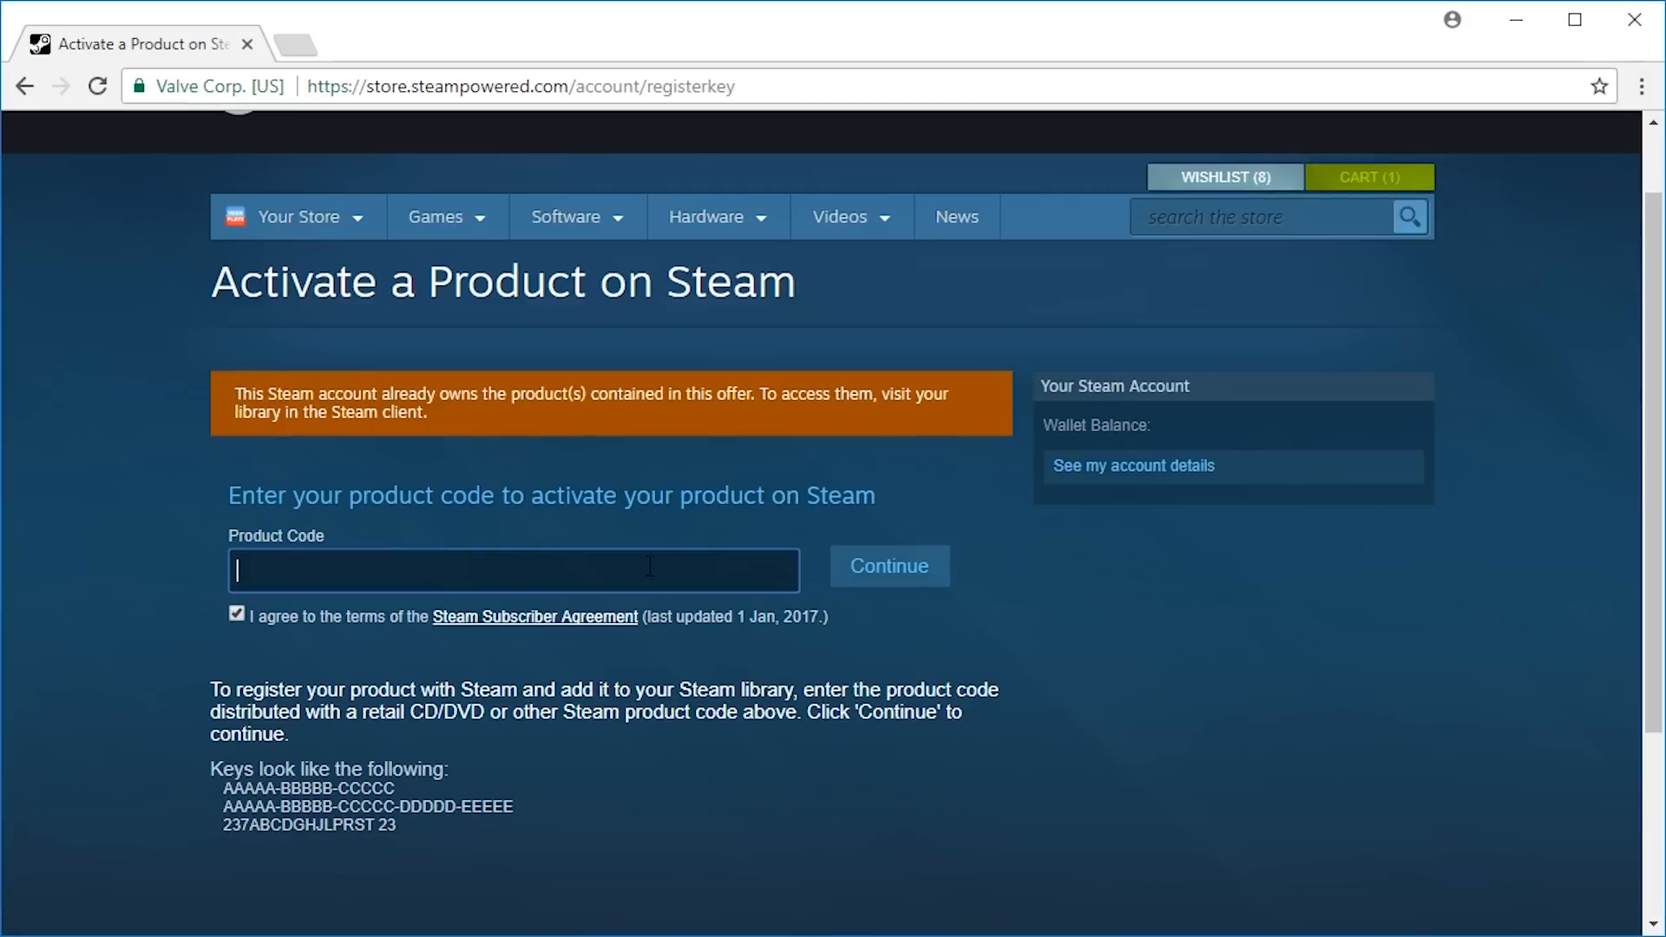
left_click(888, 566)
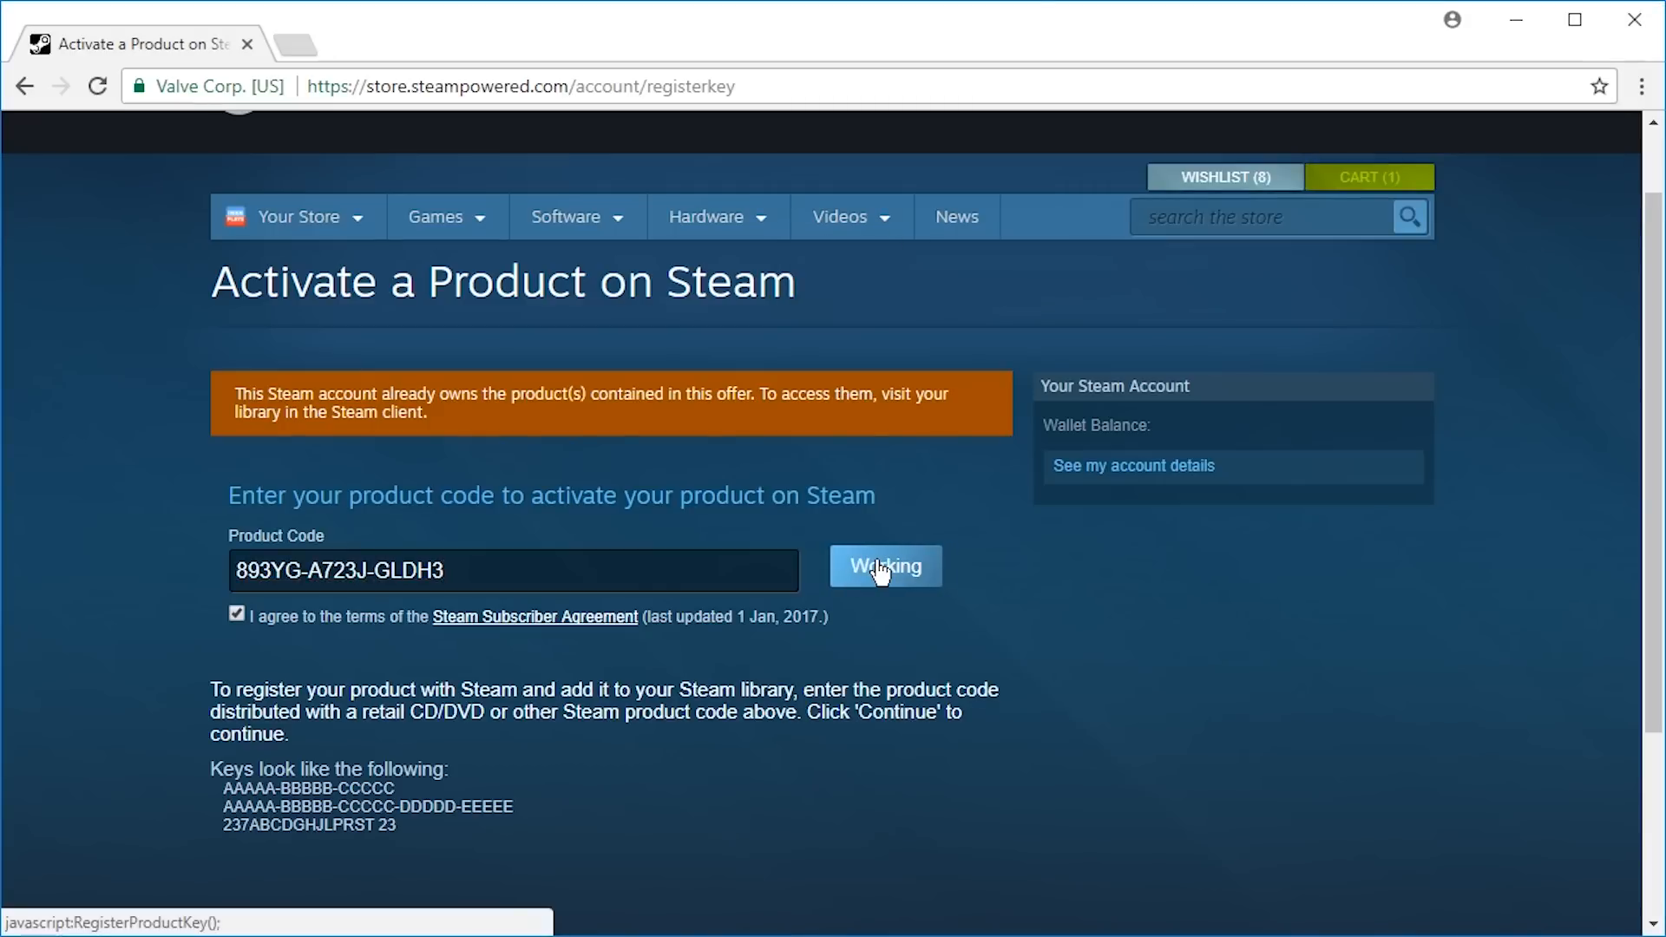
left_click(884, 566)
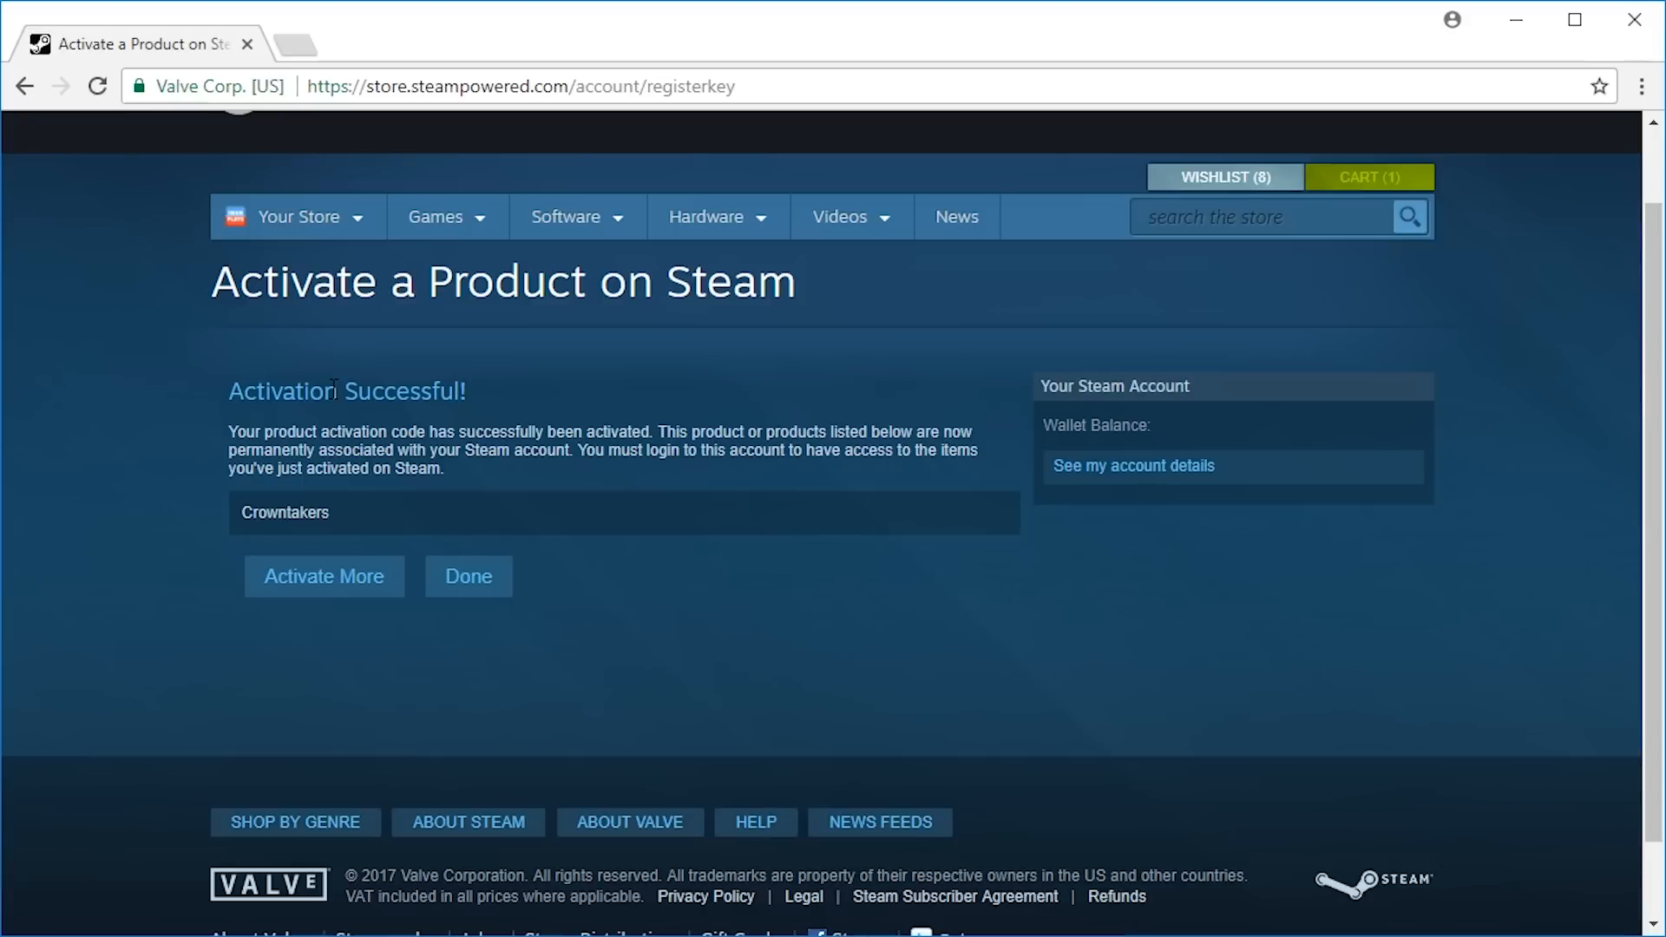
mouse_move(988, 446)
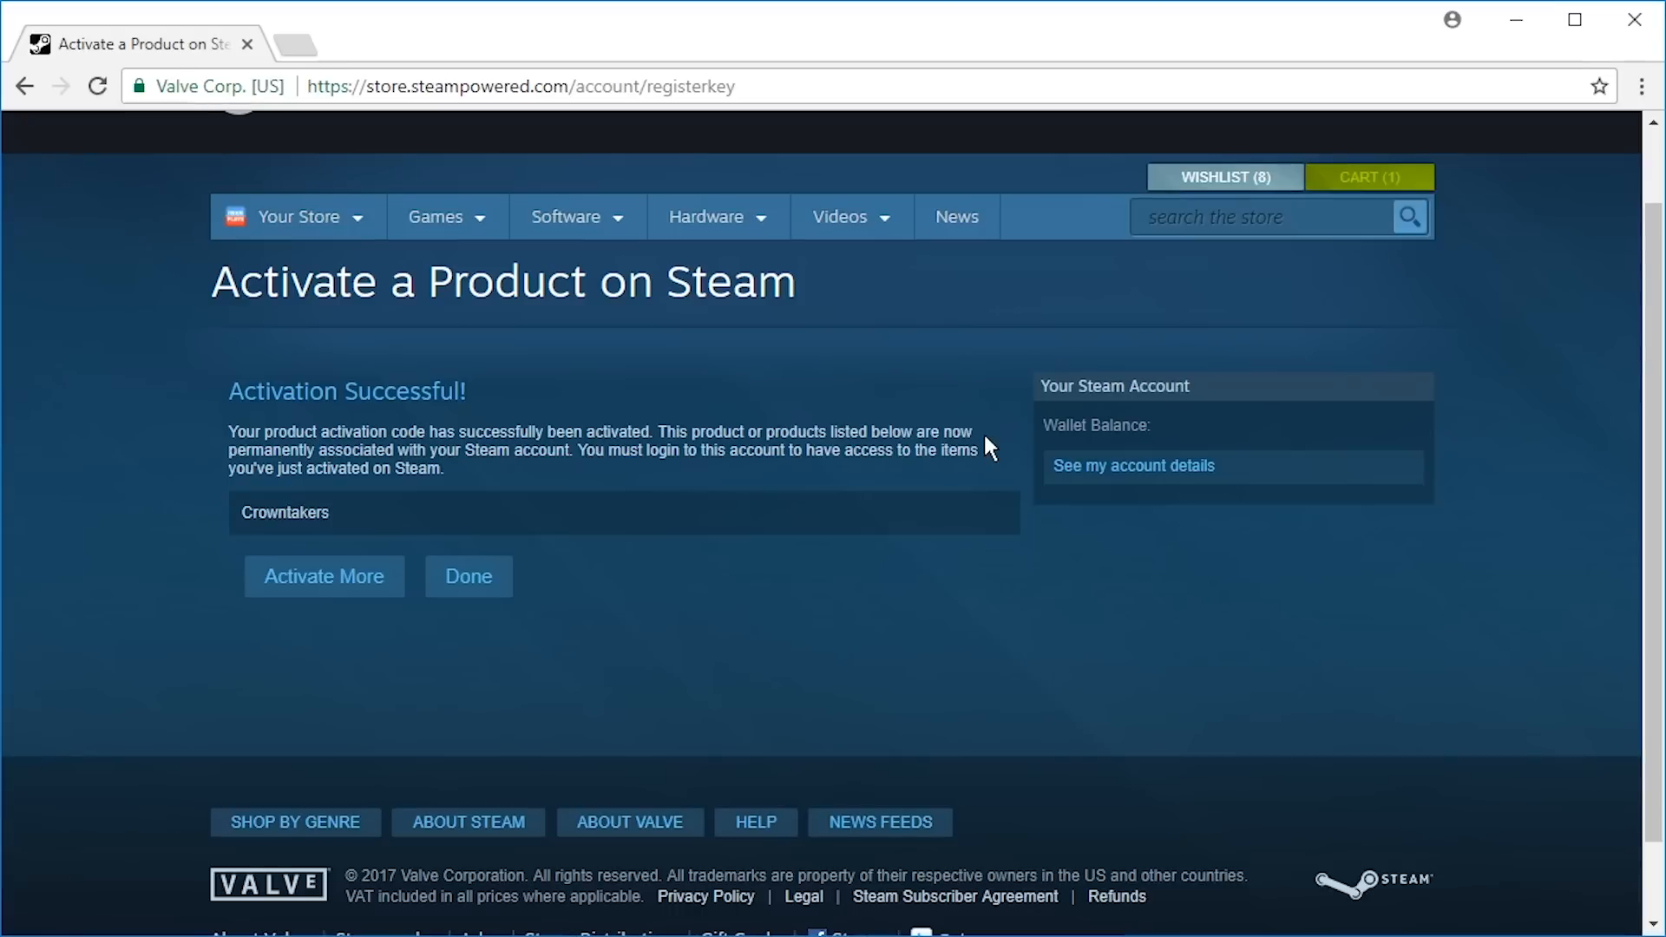
mouse_move(989, 628)
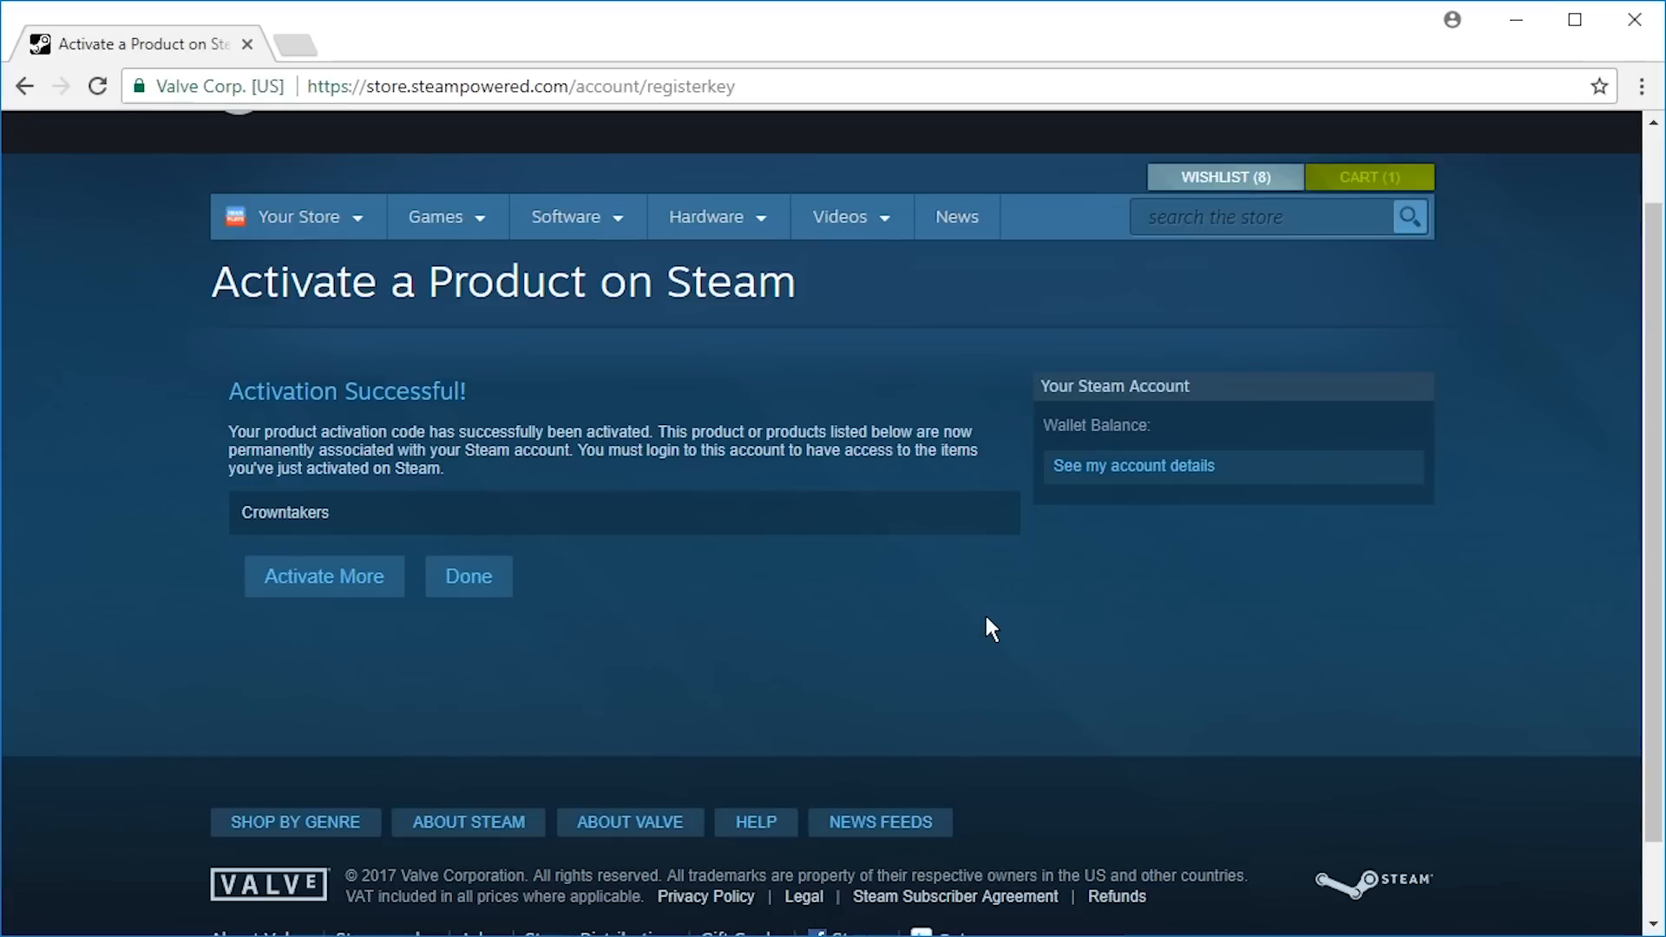
mouse_move(964, 587)
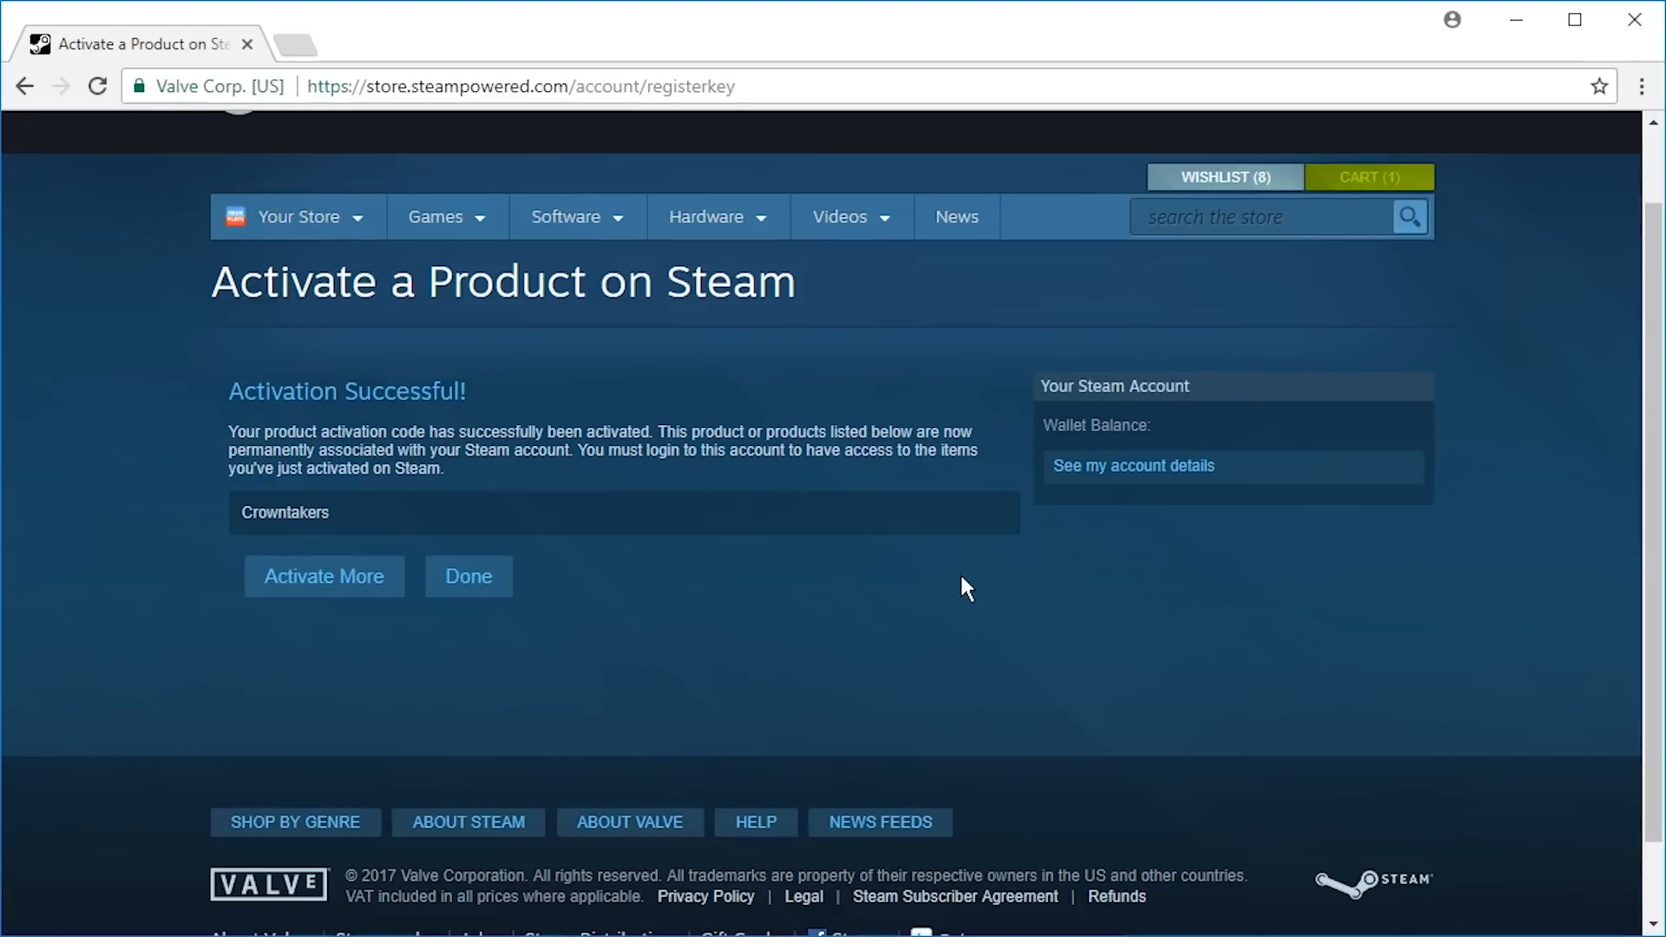
mouse_move(929, 551)
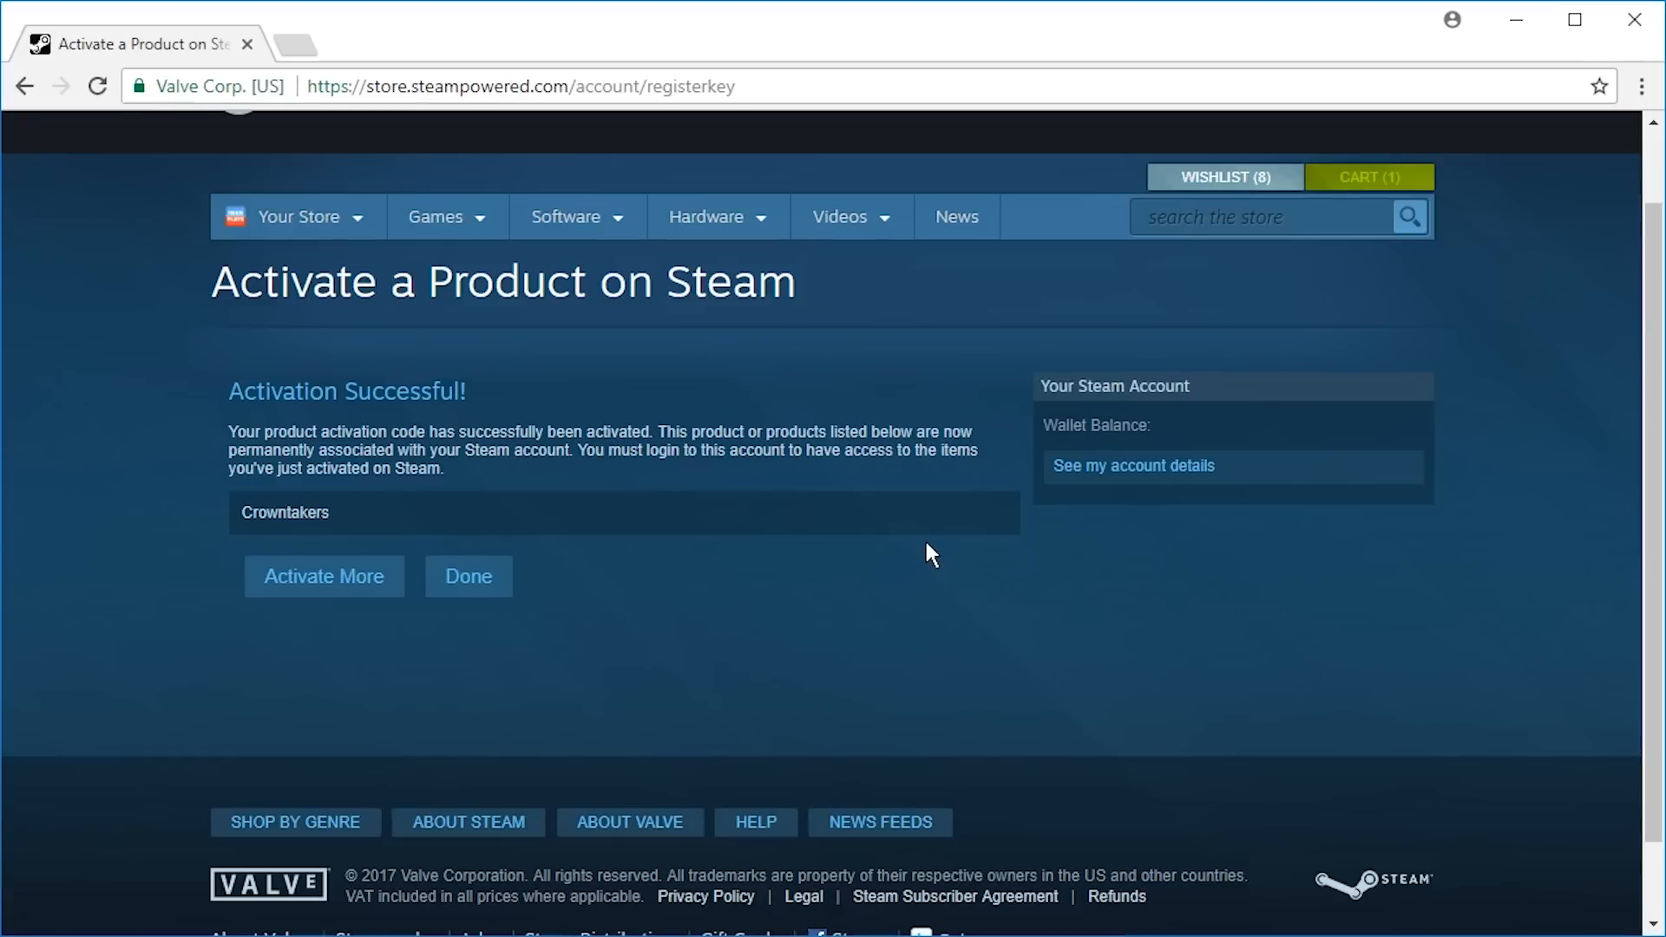